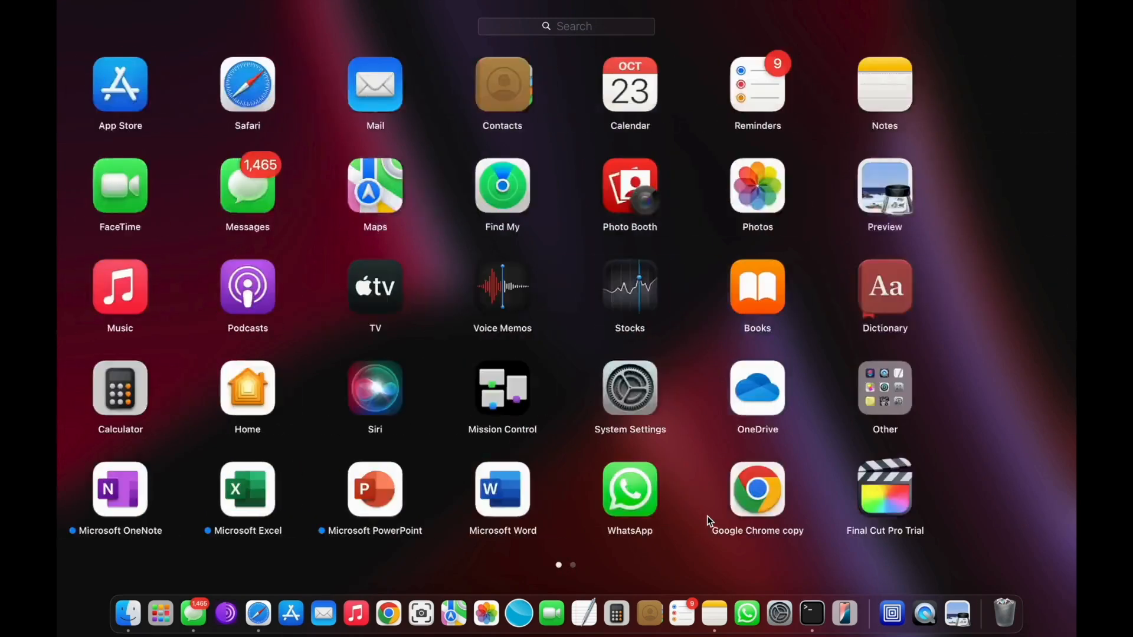
# - Swipe to Launchpad's second page and launch iPhone Mirroring
pyautogui.hscroll(-3)
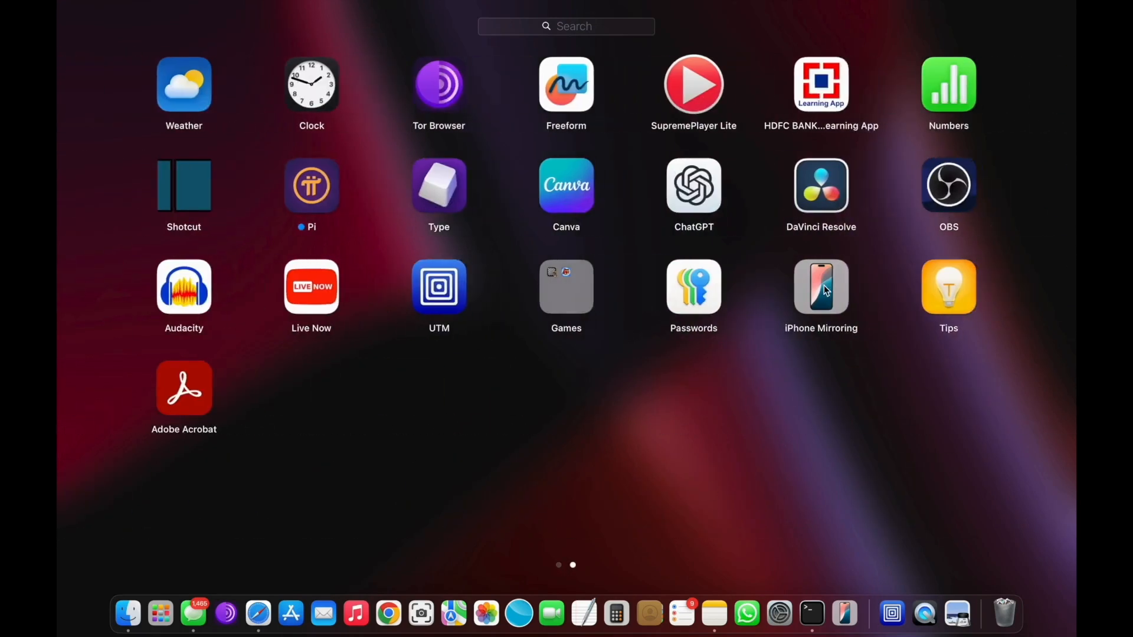
pyautogui.click(820, 287)
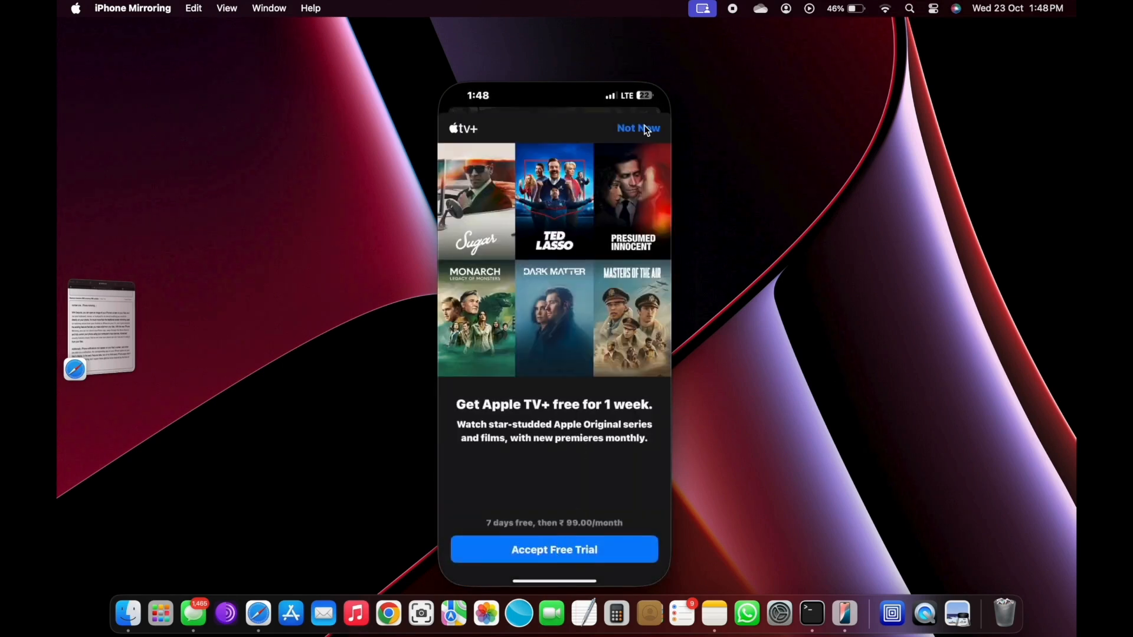
# - Dismiss the Apple TV+ offer, then browse YouTube and a Kite alert on the mirrored iPhone
pyautogui.click(639, 128)
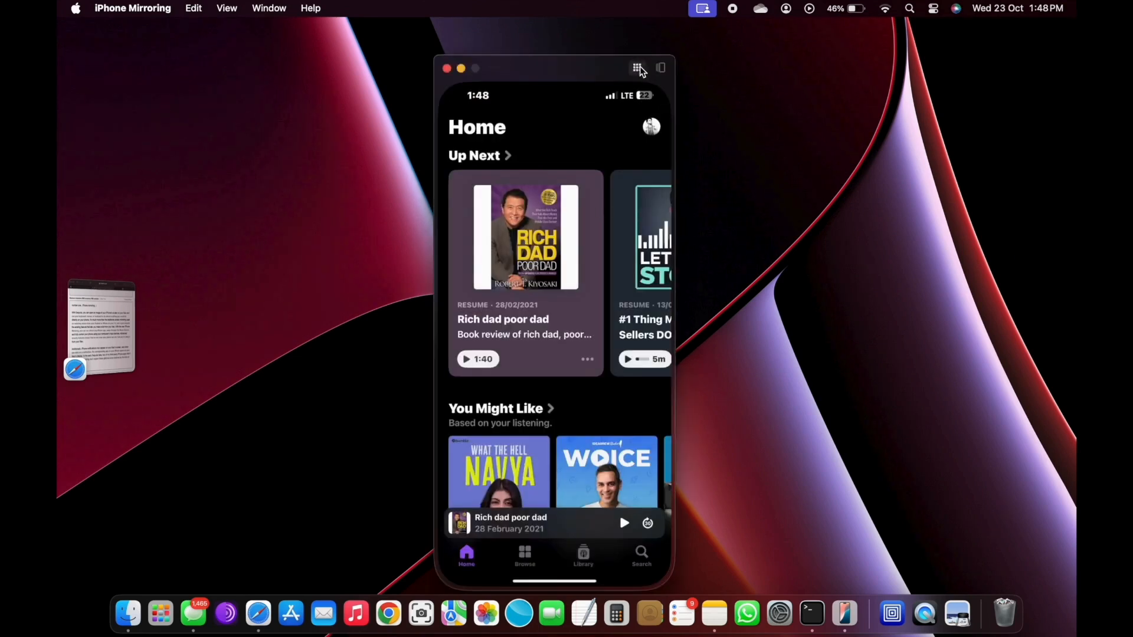
pyautogui.click(637, 68)
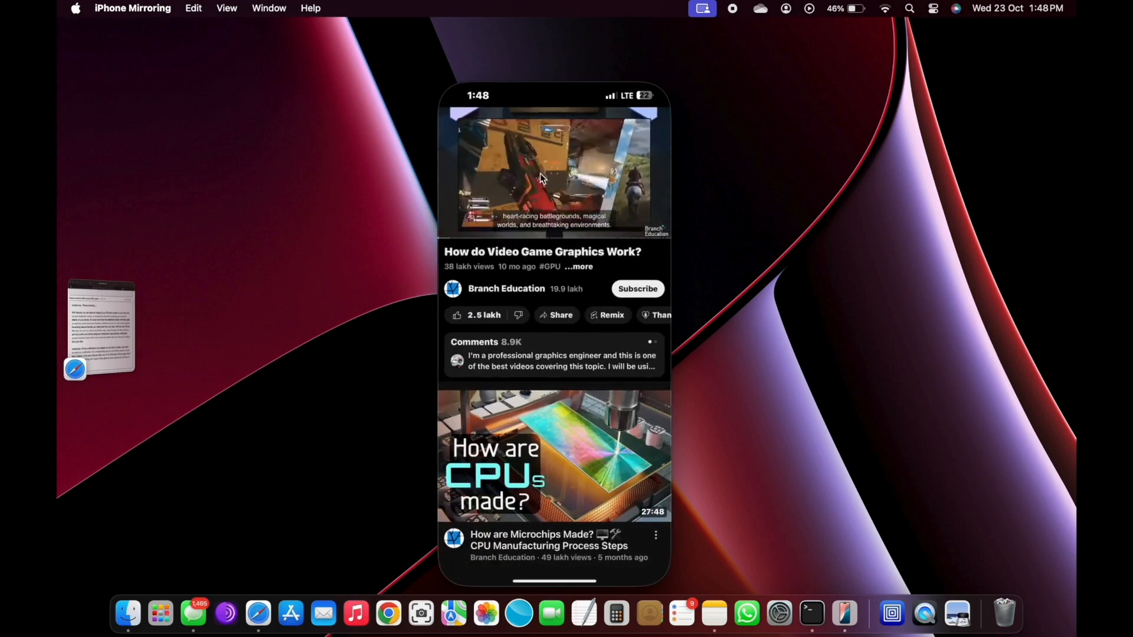
pyautogui.click(554, 173)
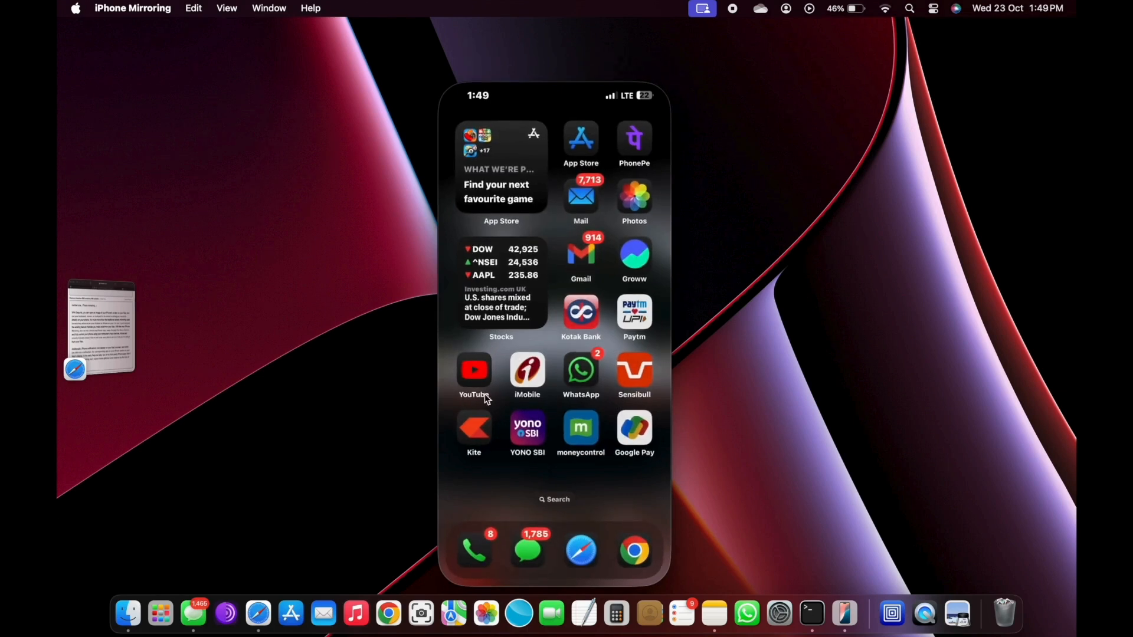
pyautogui.click(580, 428)
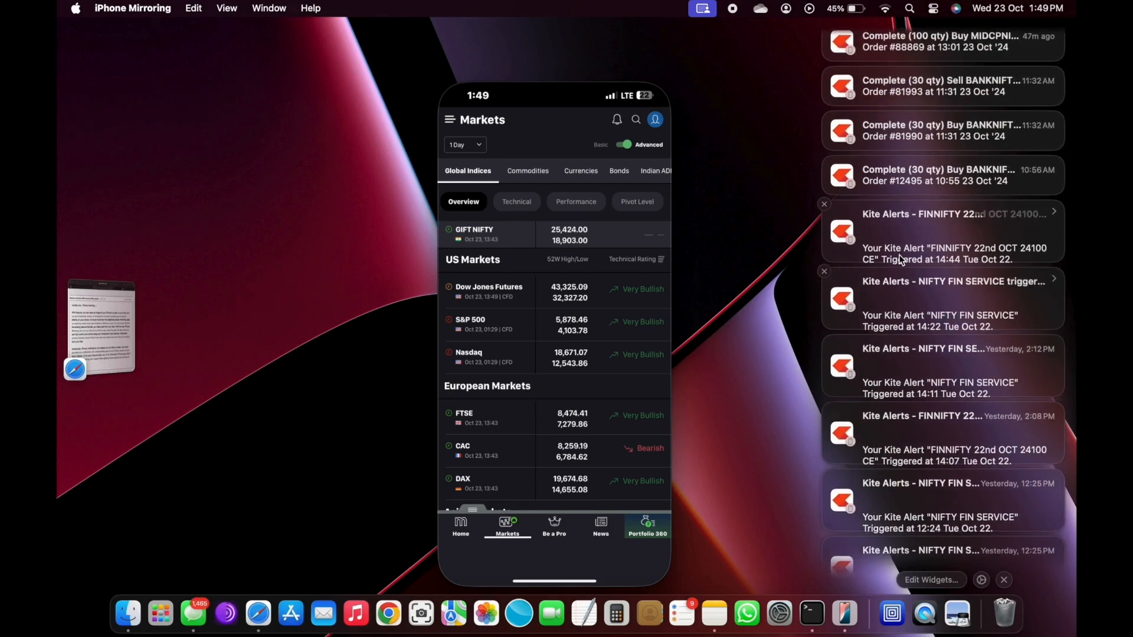
pyautogui.click(1003, 579)
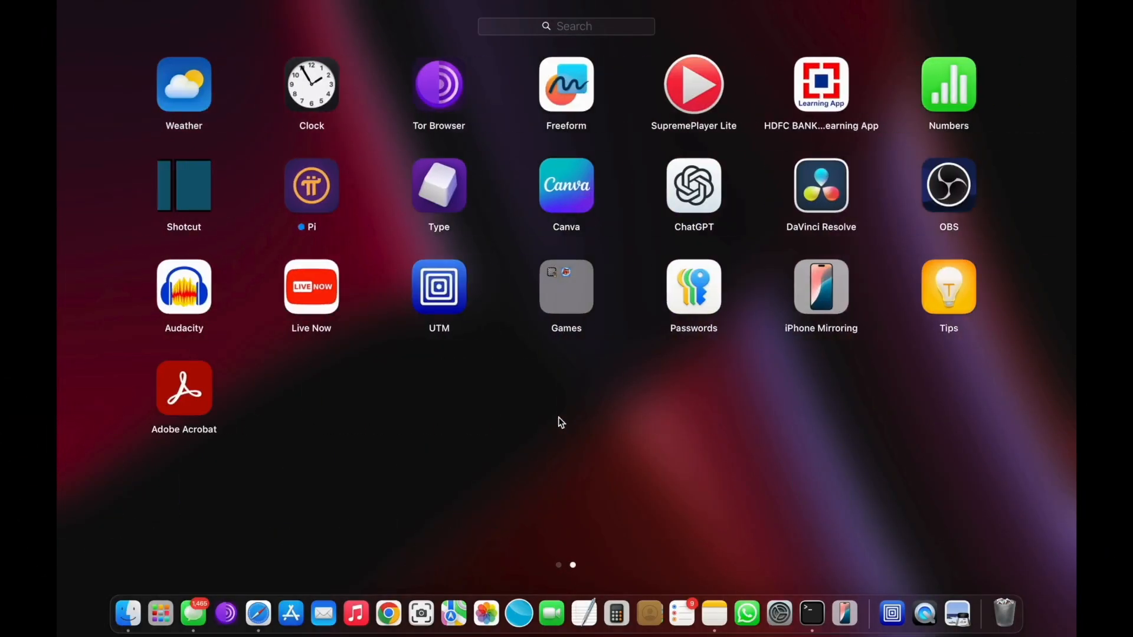
# - Launch Passwords, unlock it with Touch ID, and view the saved passkeys
pyautogui.click(693, 286)
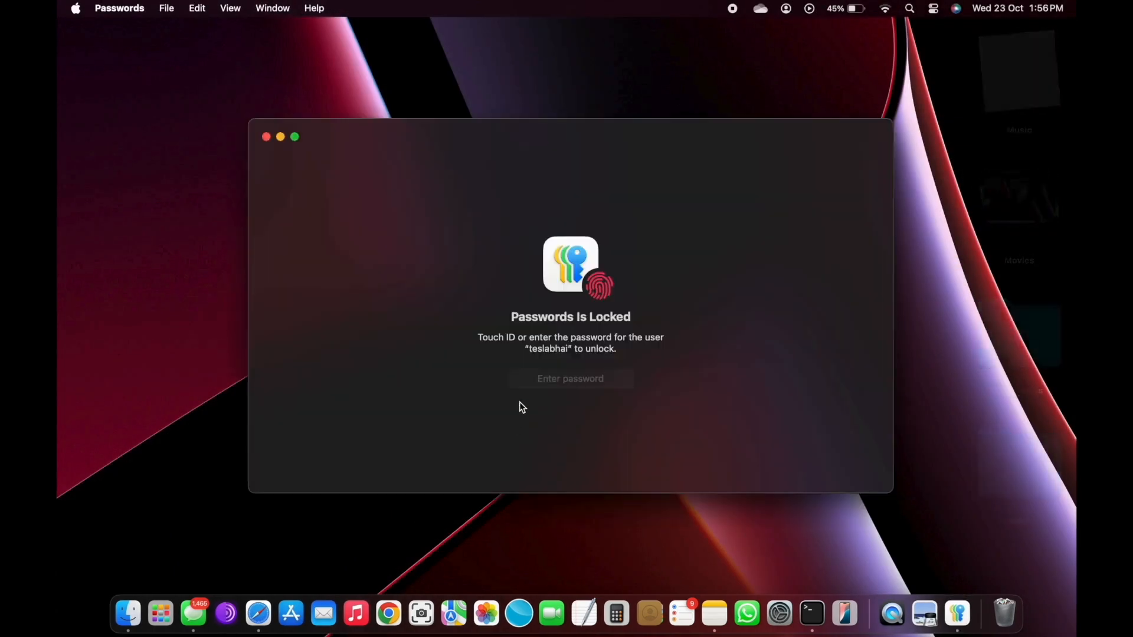
pyautogui.click(570, 379)
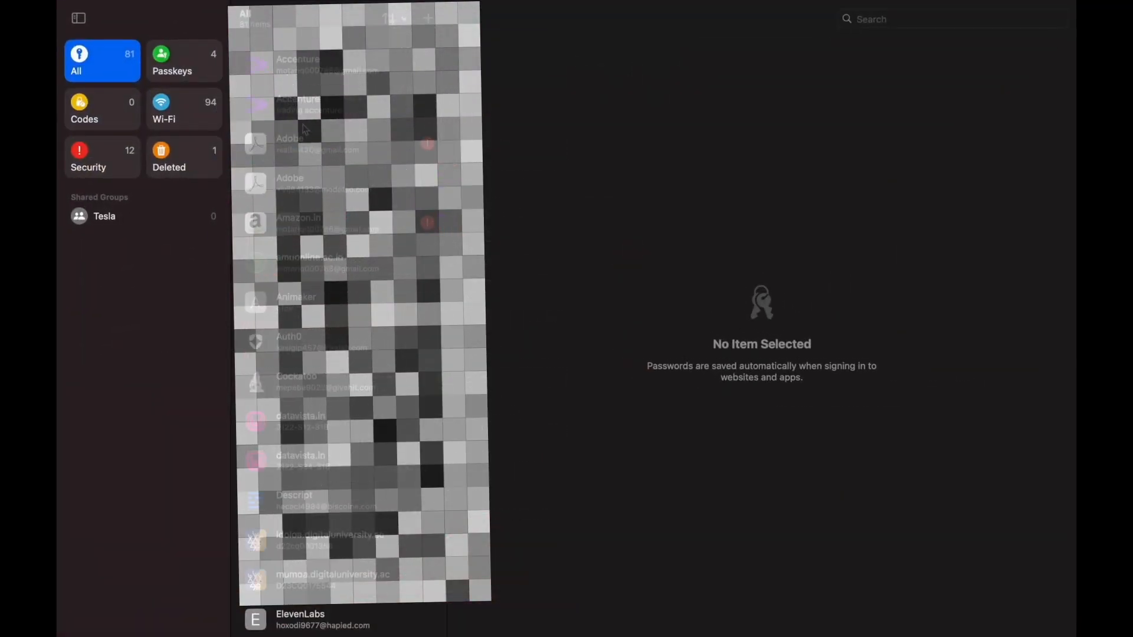
pyautogui.click(183, 60)
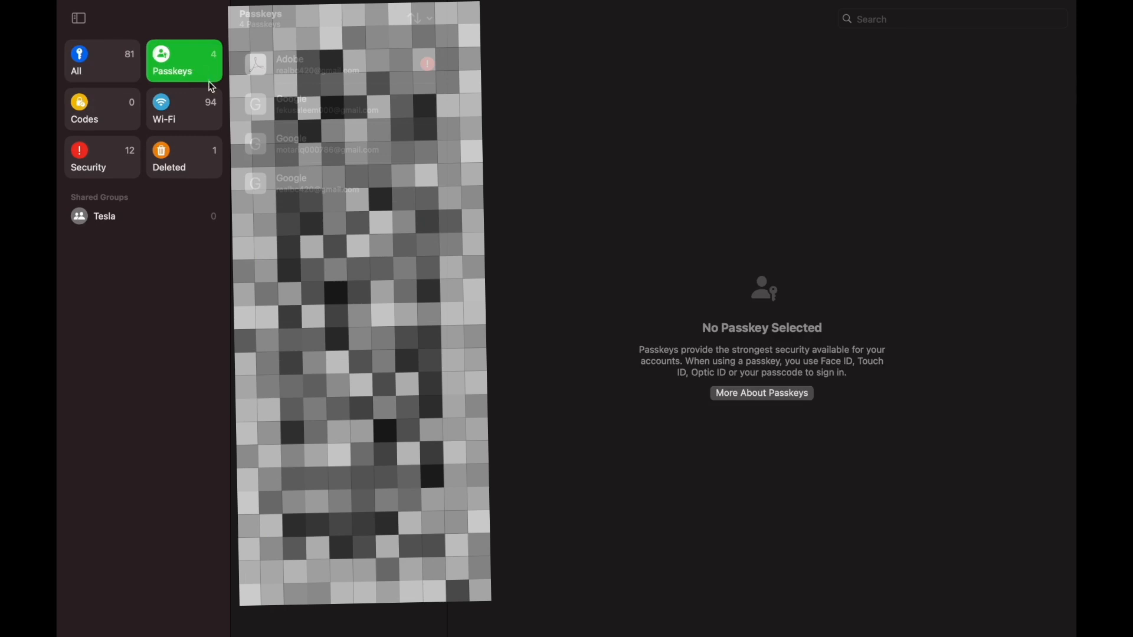
pyautogui.moveTo(310, 66)
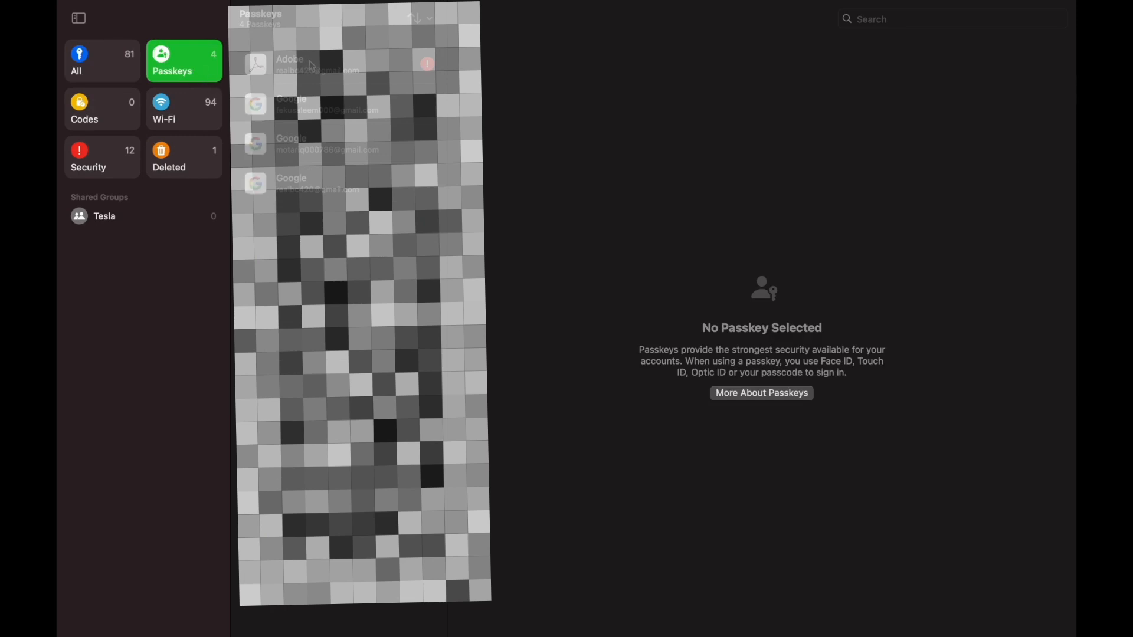
pyautogui.moveTo(204, 112)
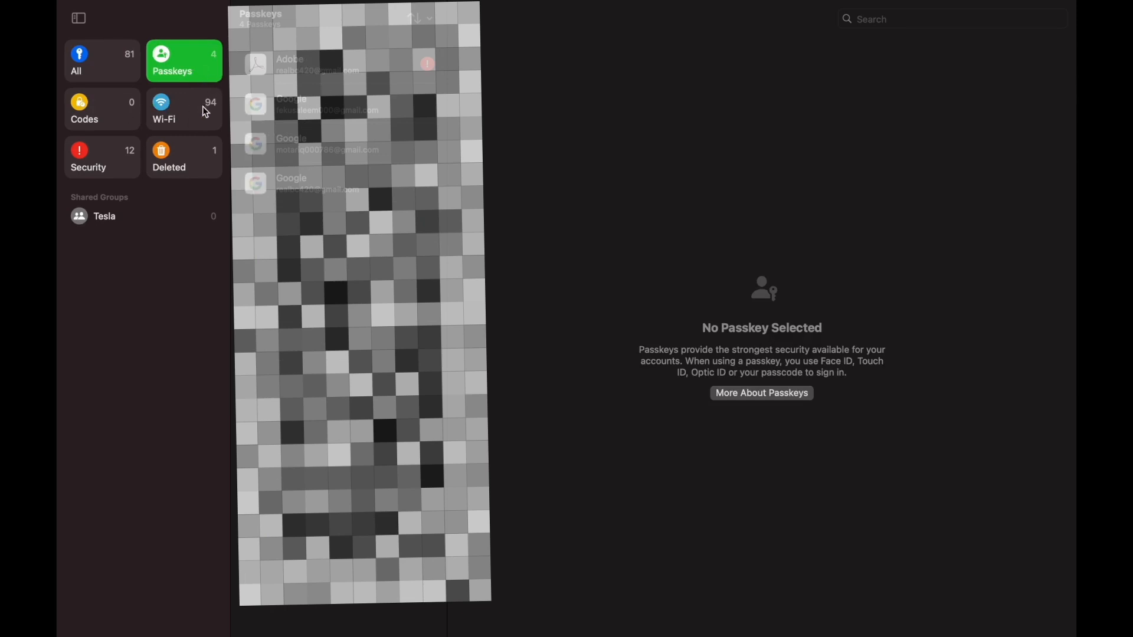
pyautogui.click(184, 109)
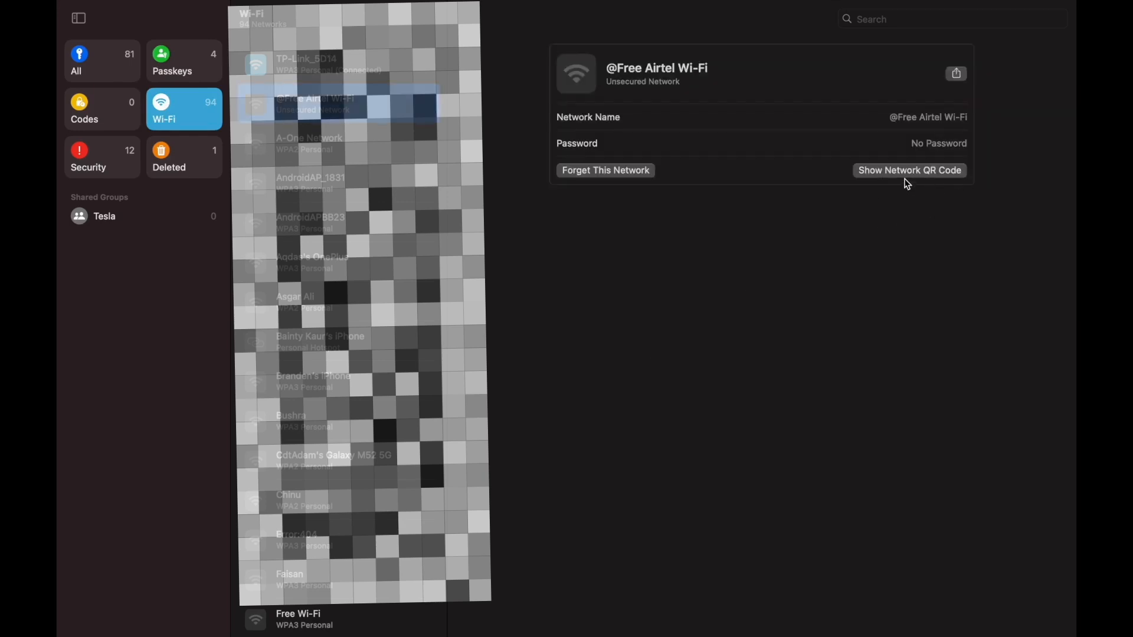
pyautogui.click(309, 143)
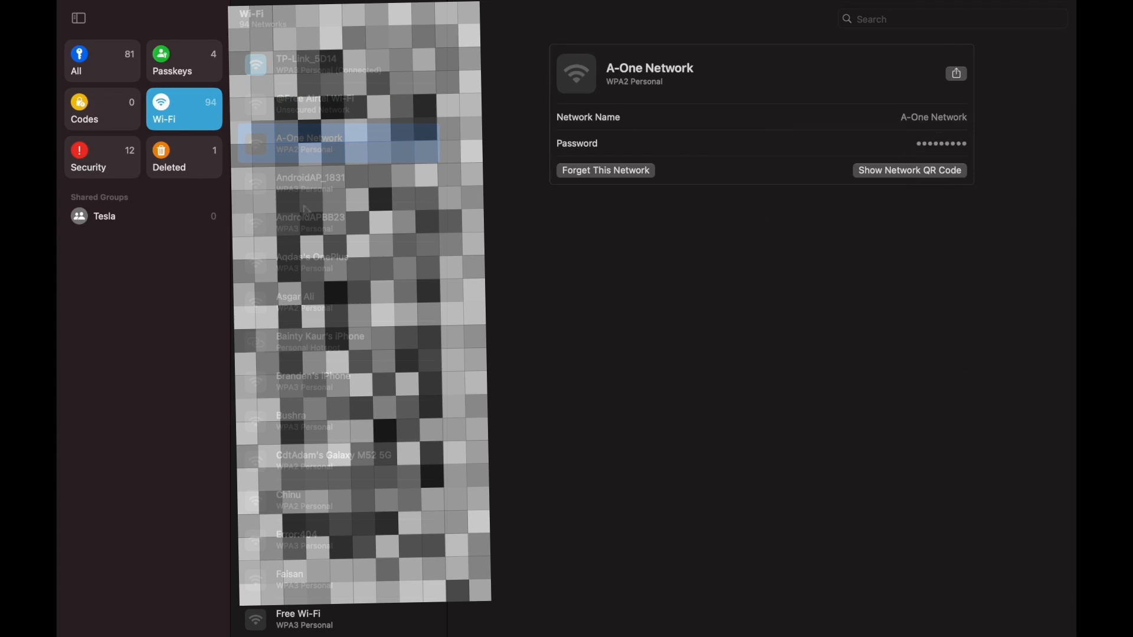
pyautogui.moveTo(122, 120)
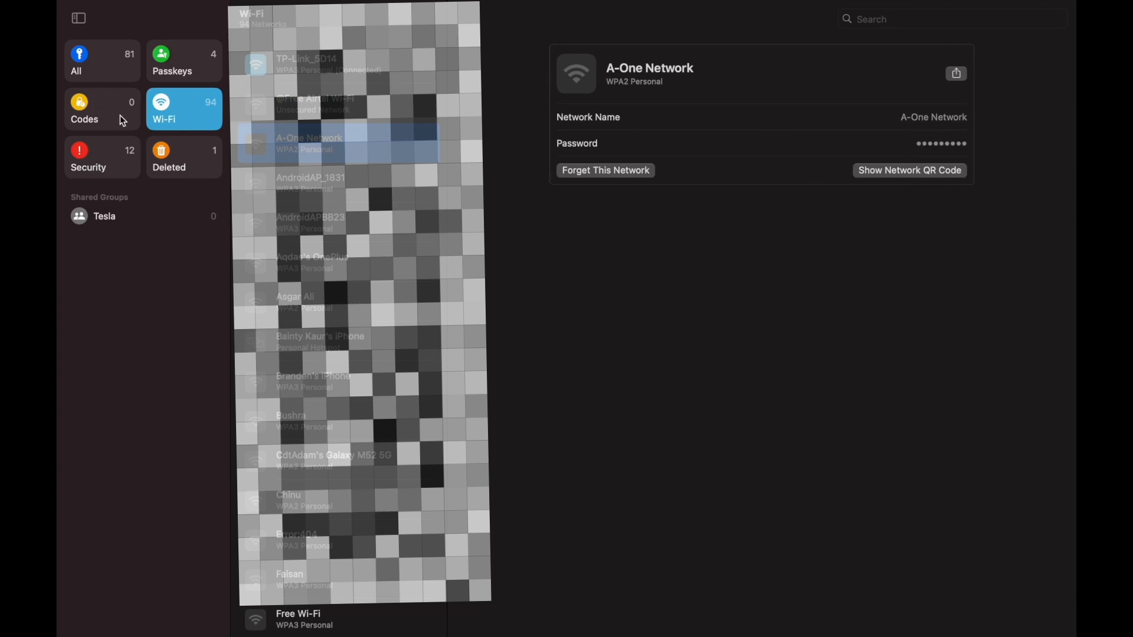
pyautogui.click(102, 61)
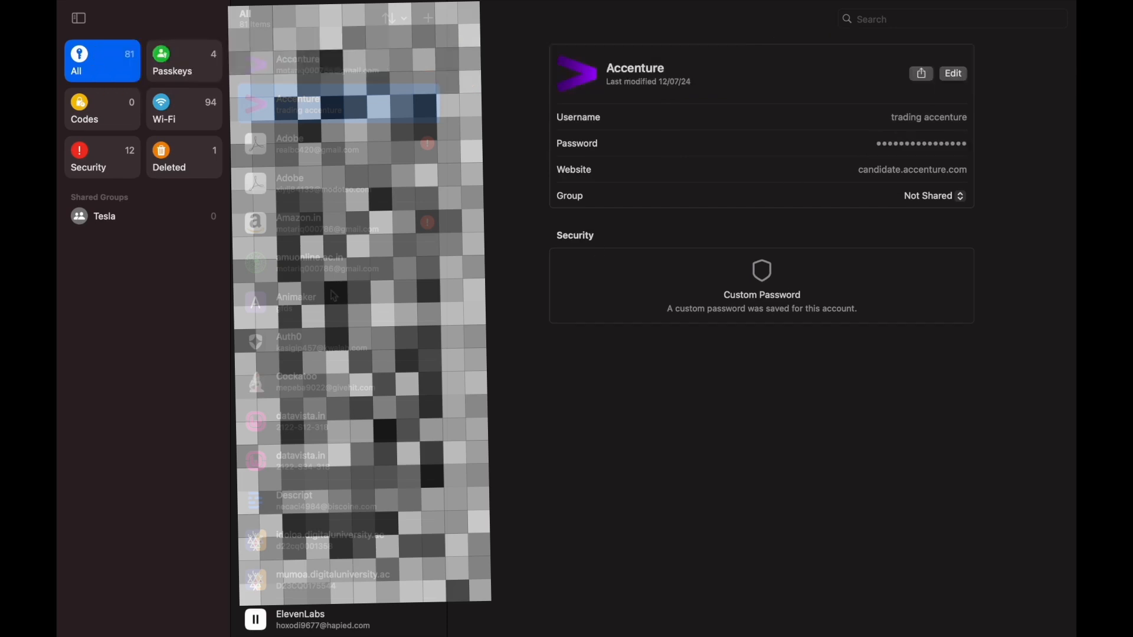
pyautogui.click(325, 302)
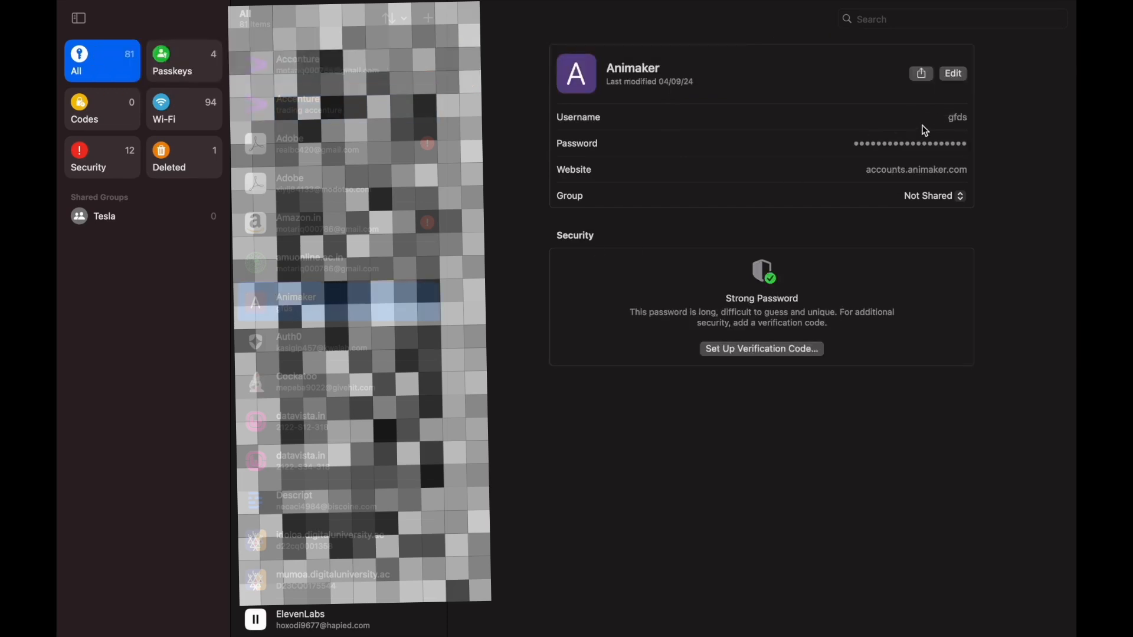
pyautogui.moveTo(461, 41)
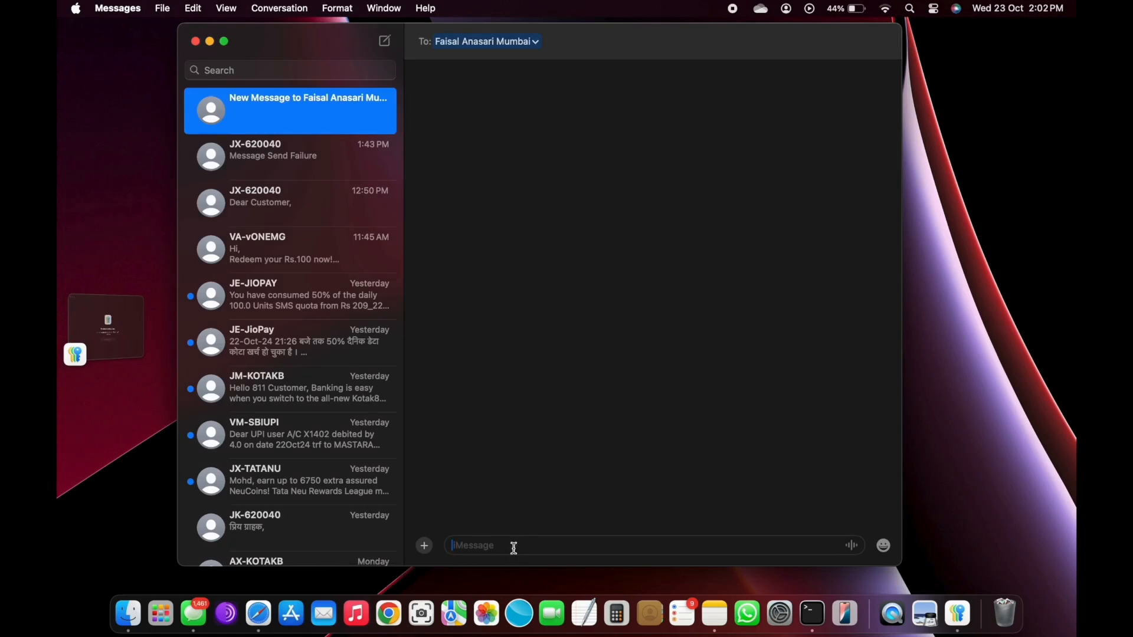
pyautogui.click(424, 545)
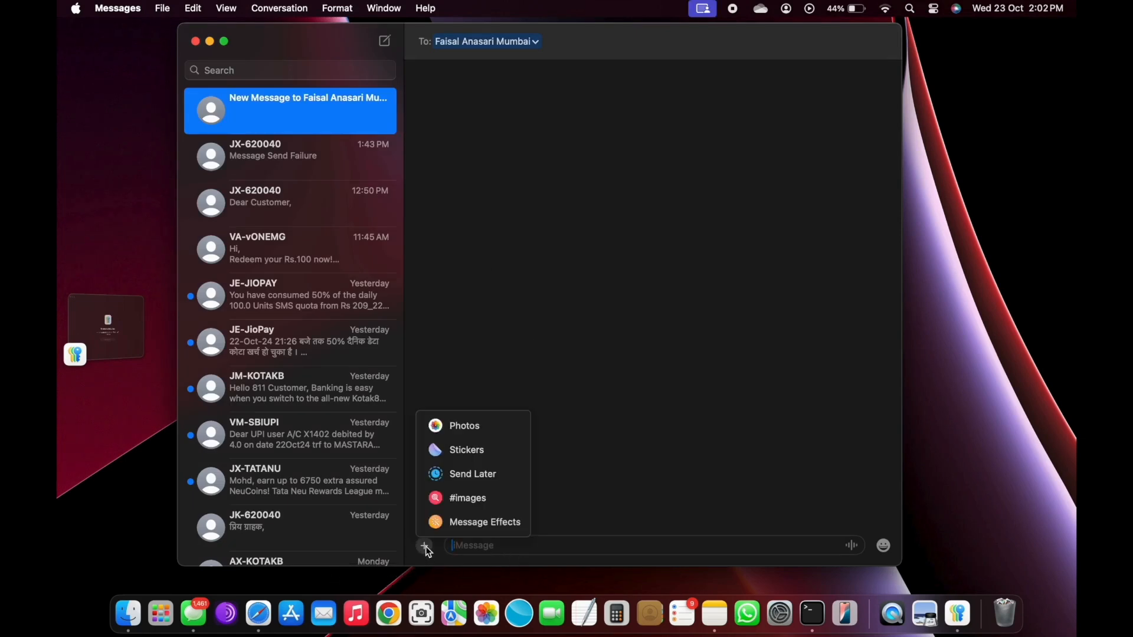
pyautogui.moveTo(466, 450)
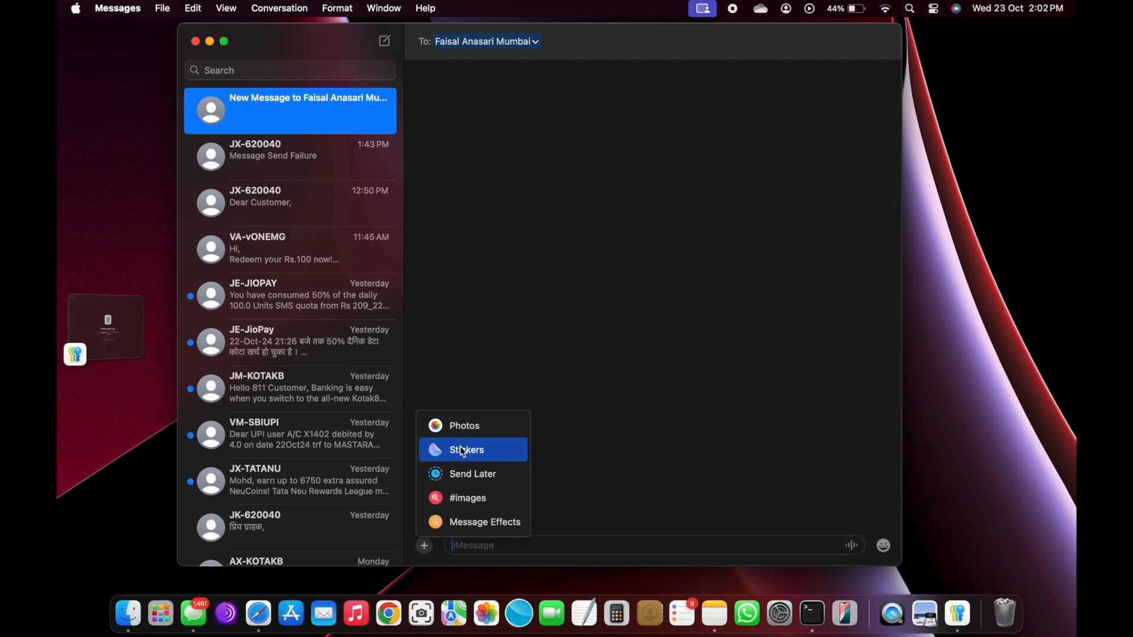
pyautogui.click(466, 450)
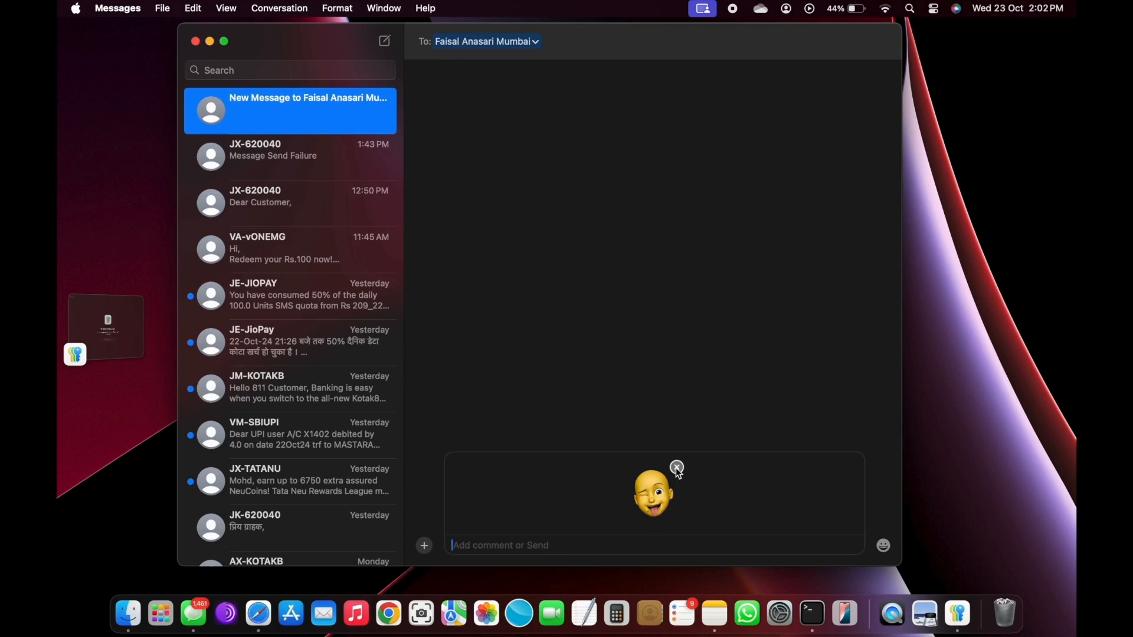
pyautogui.click(424, 550)
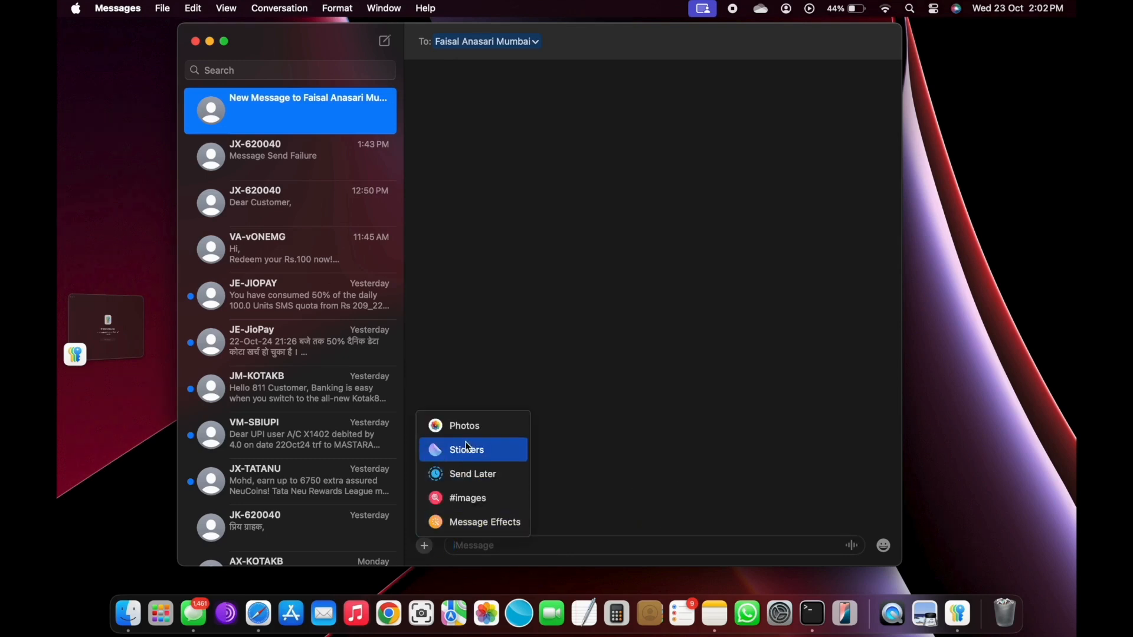
pyautogui.click(466, 449)
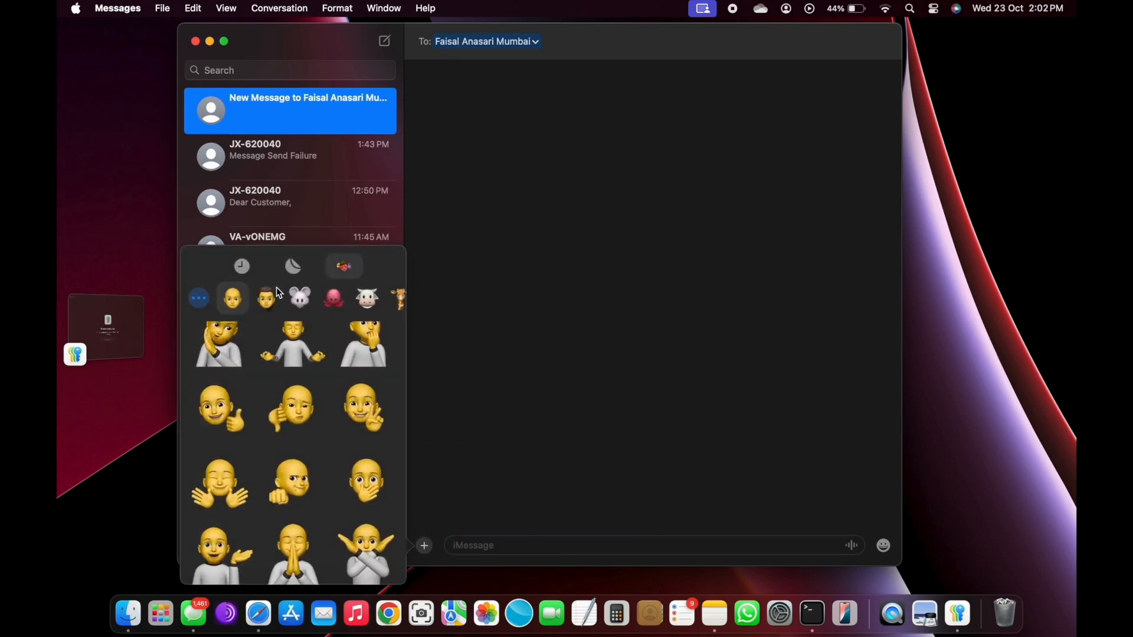
pyautogui.click(332, 297)
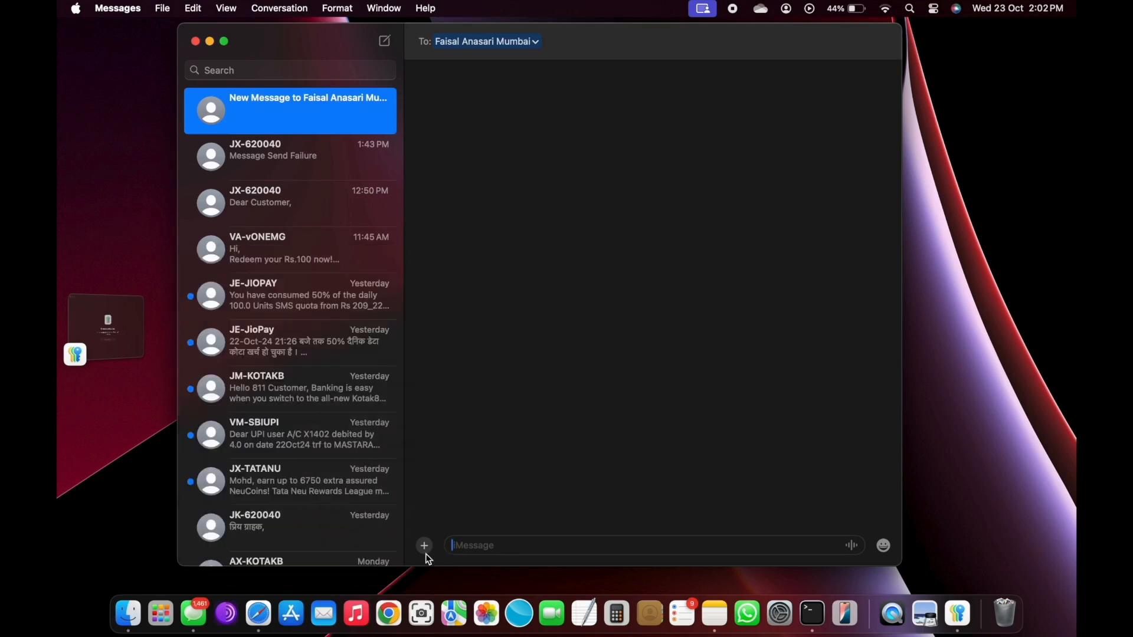
pyautogui.click(424, 545)
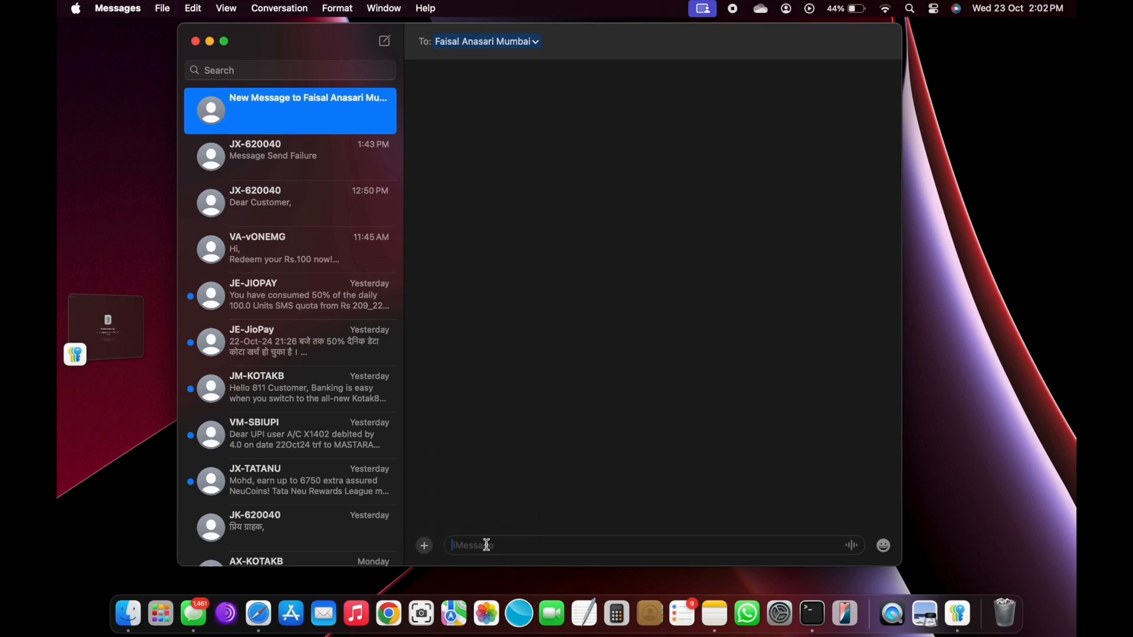
pyautogui.write('Thanks')
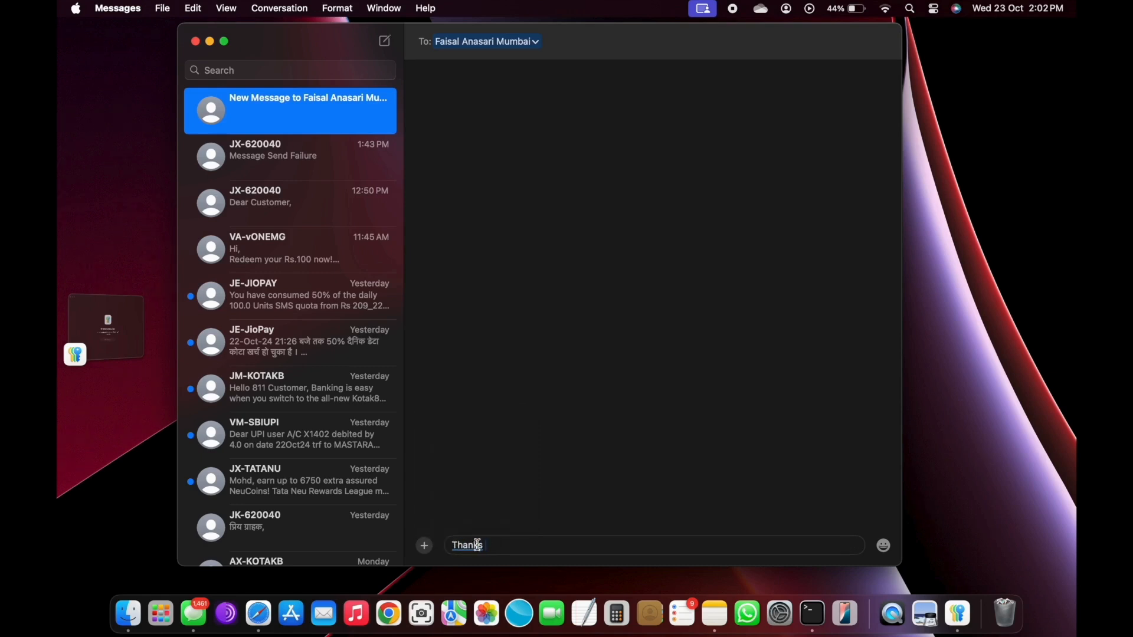
pyautogui.click(425, 545)
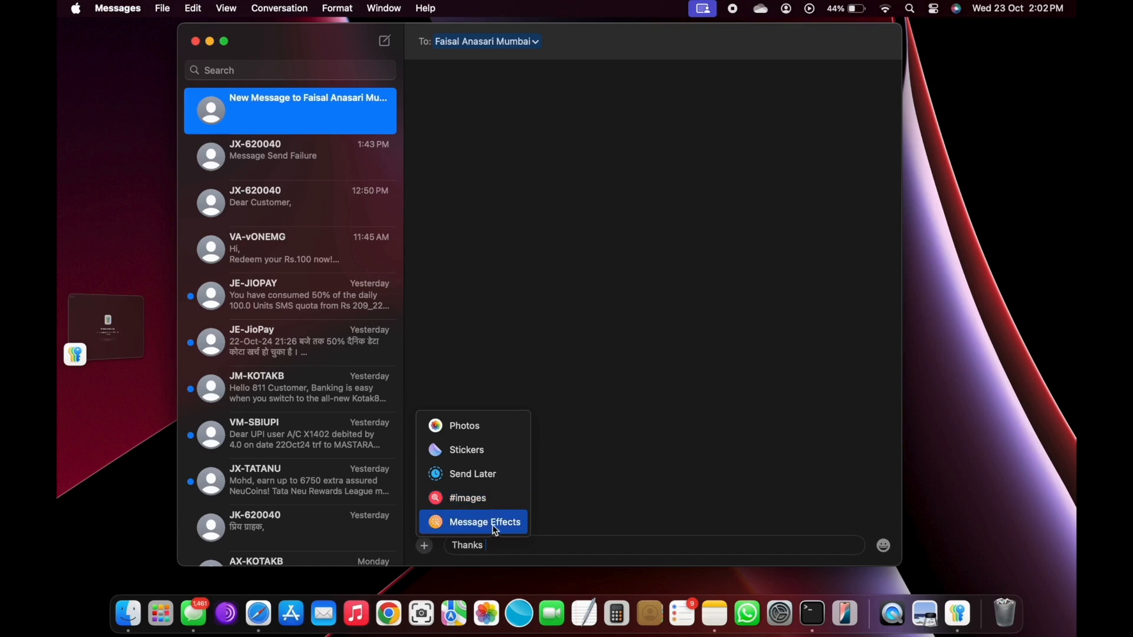
pyautogui.click(485, 522)
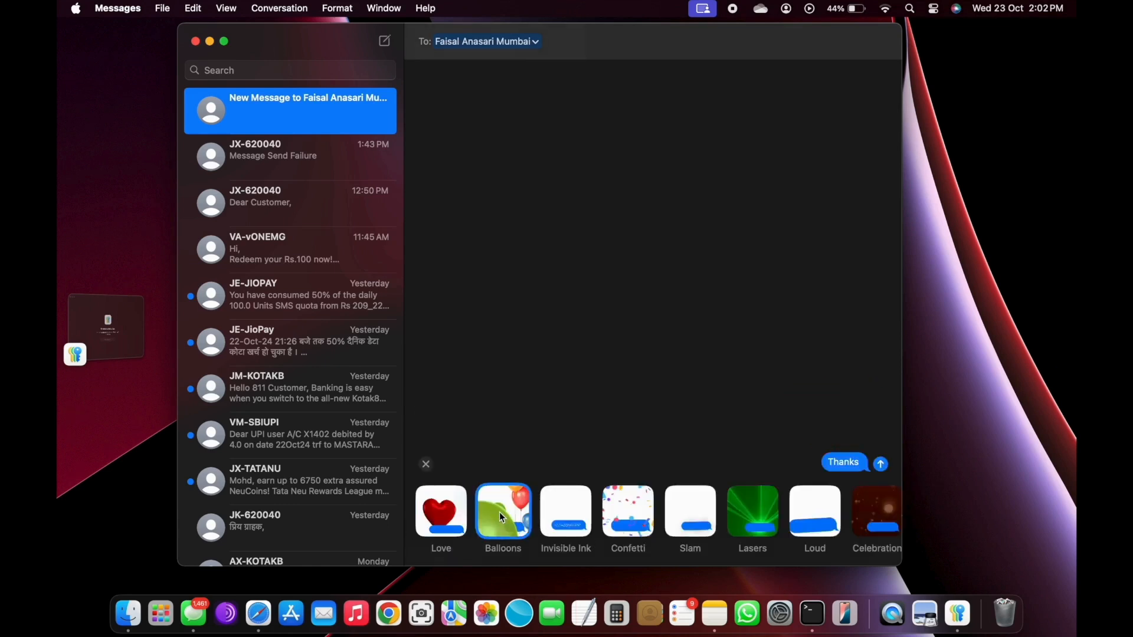
pyautogui.click(502, 511)
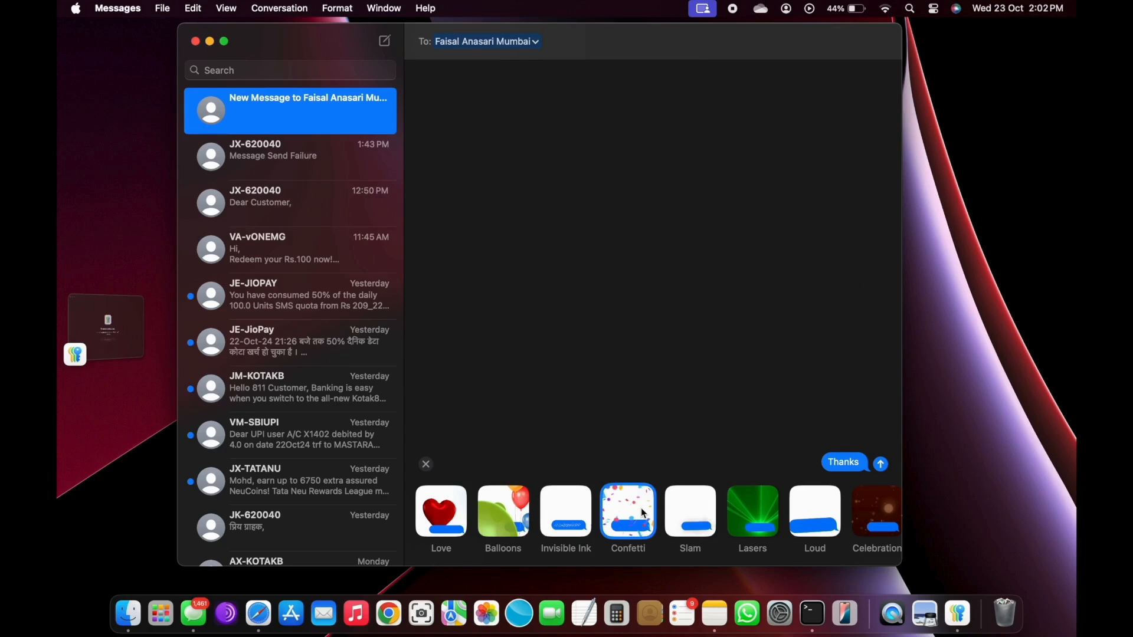
pyautogui.click(627, 513)
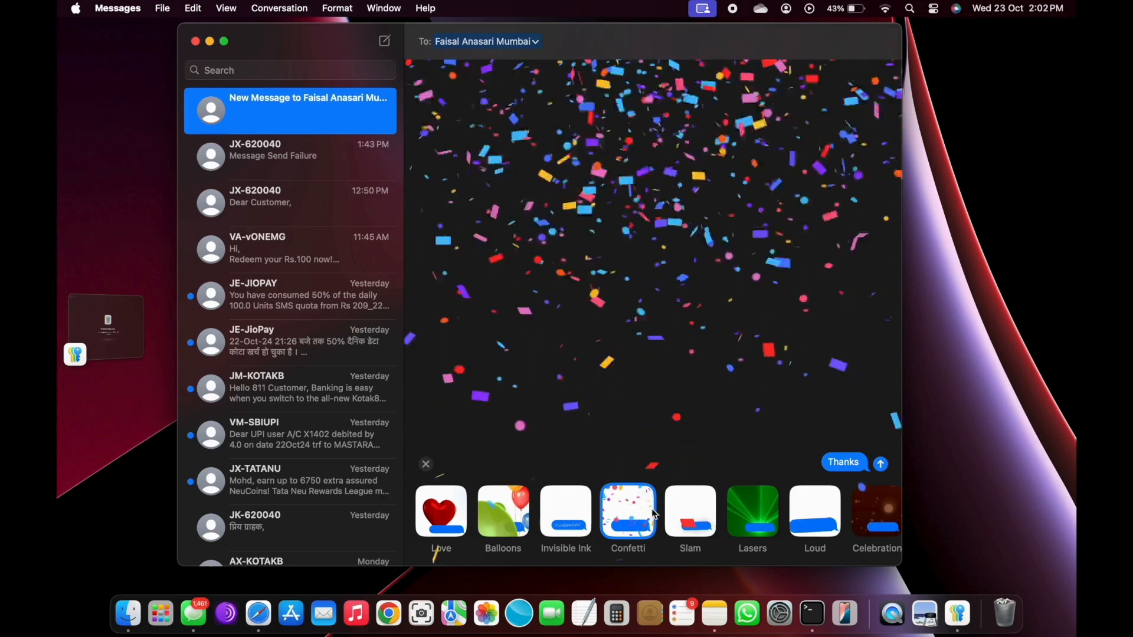
pyautogui.click(751, 513)
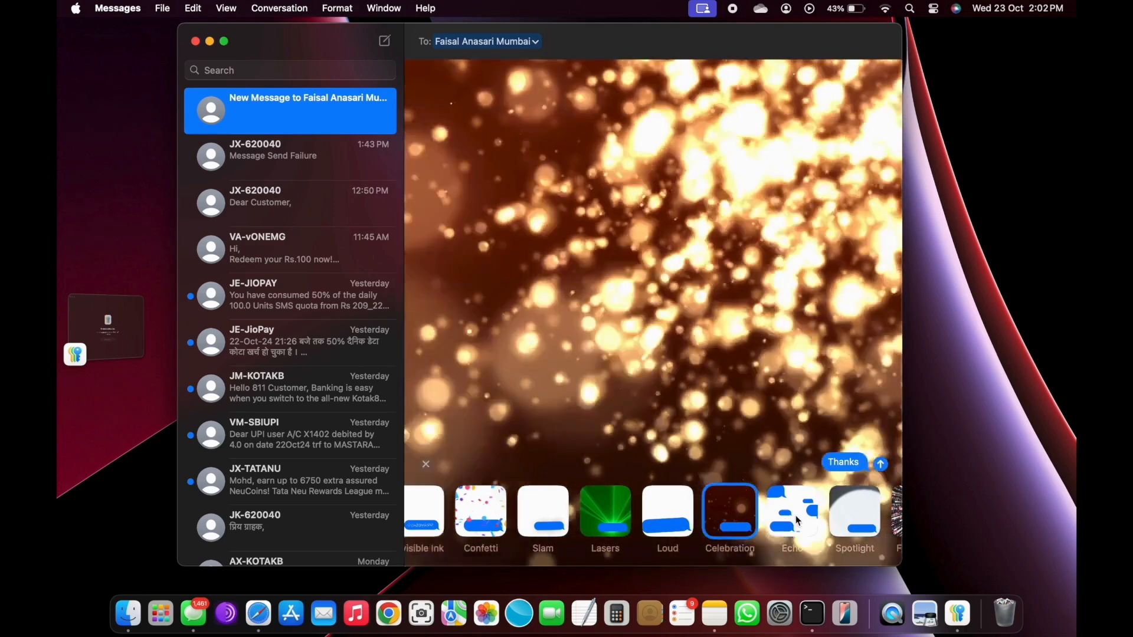
pyautogui.click(792, 511)
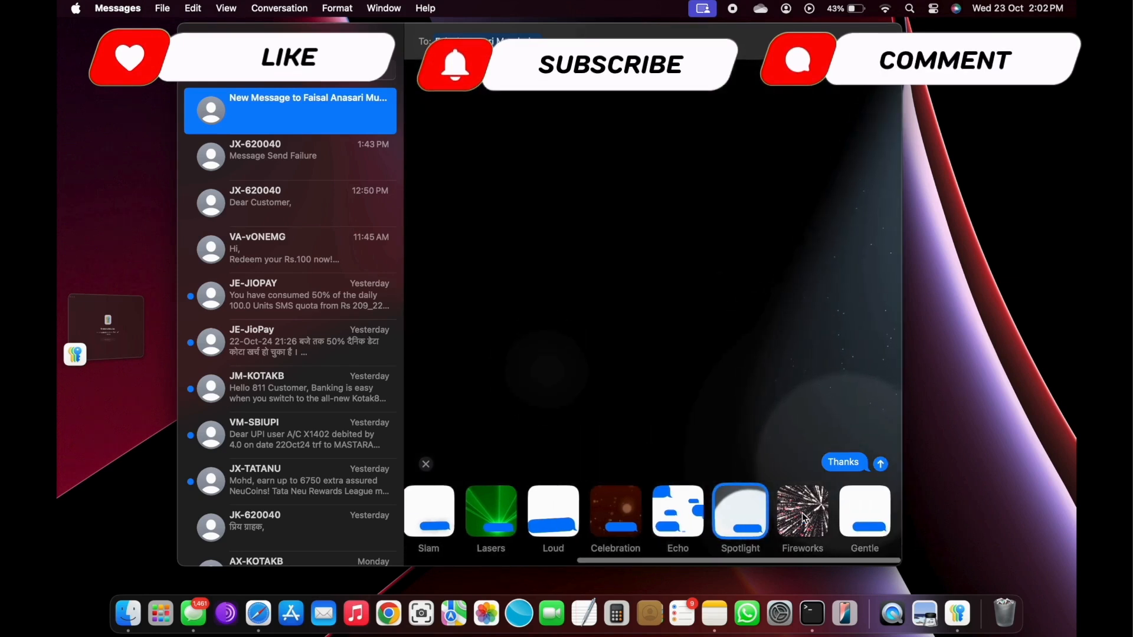
pyautogui.click(802, 513)
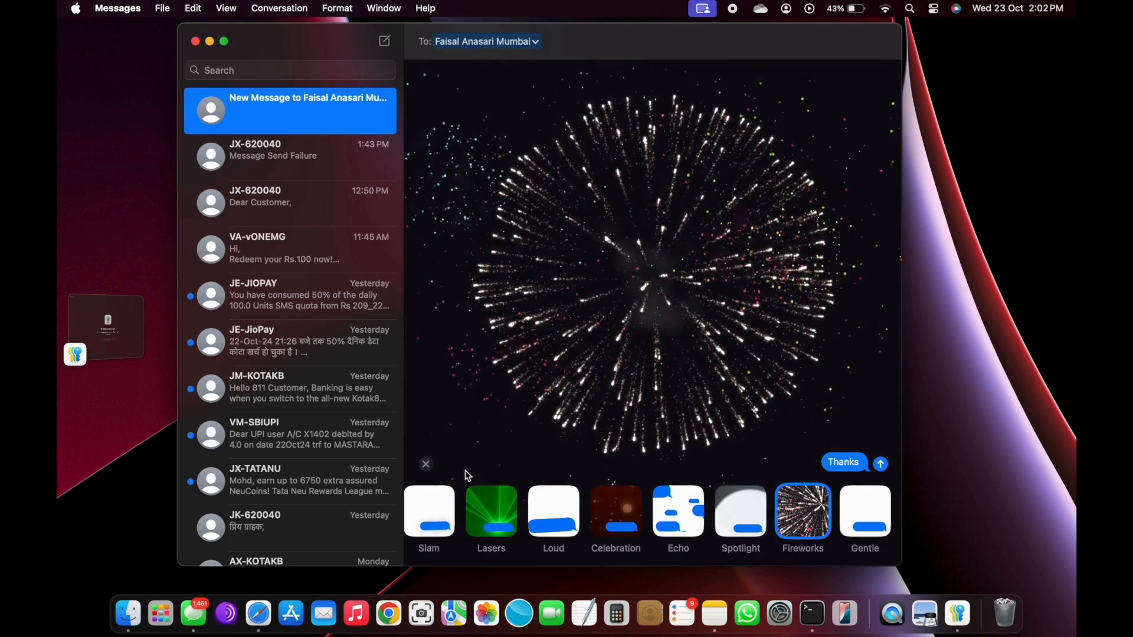
pyautogui.click(425, 463)
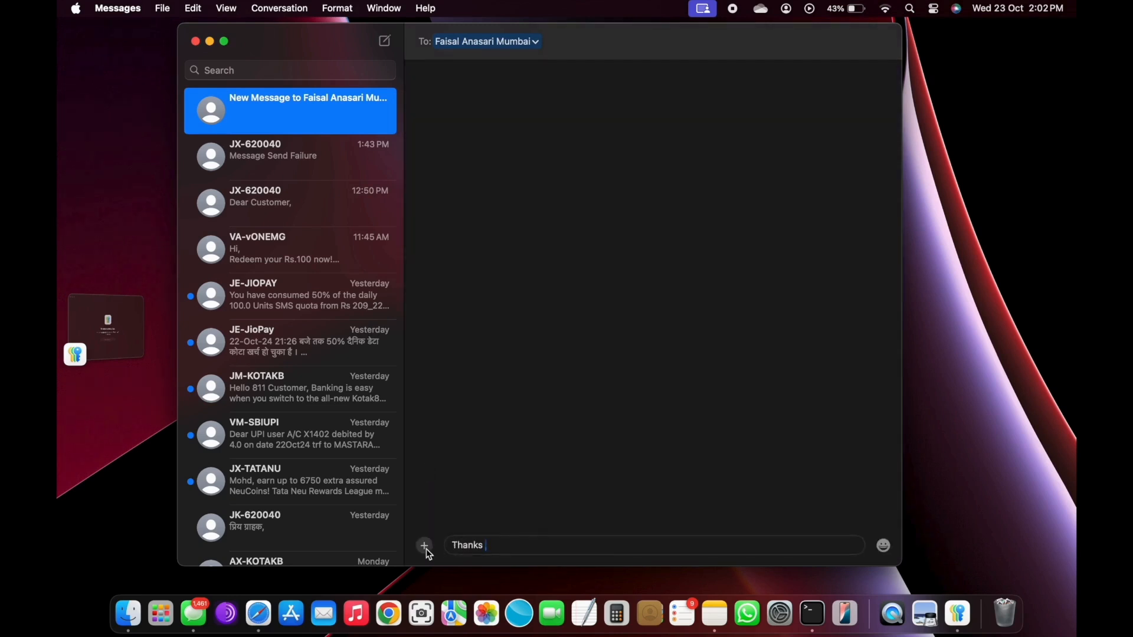
pyautogui.moveTo(531, 487)
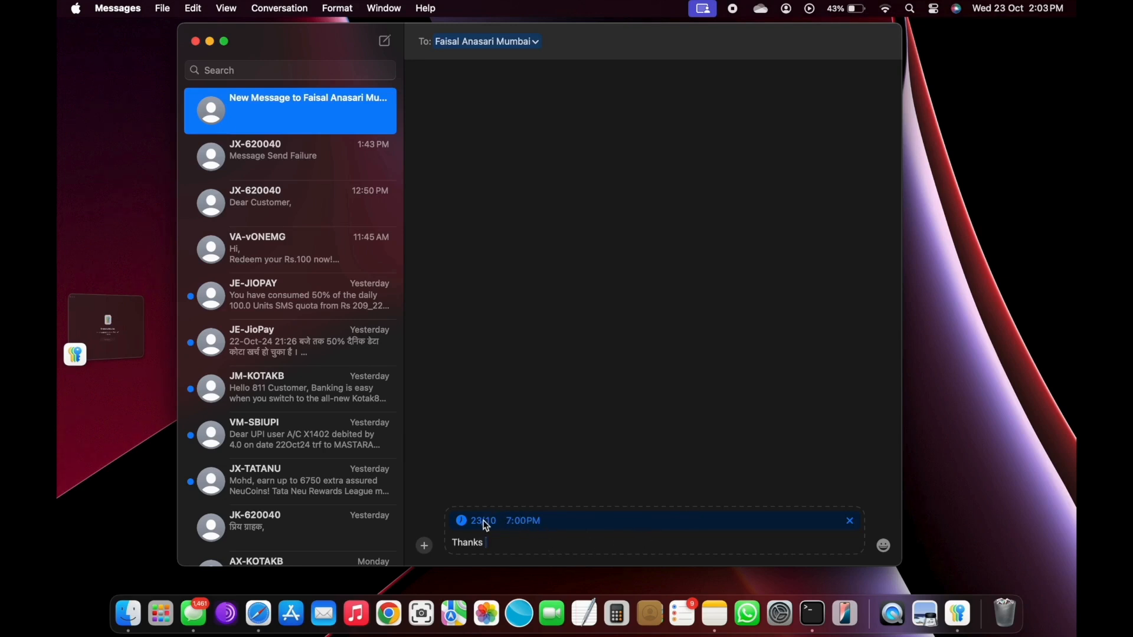
# - Schedule the Thanks message for 24 October at 7 o'clock with Send Later
pyautogui.click(483, 520)
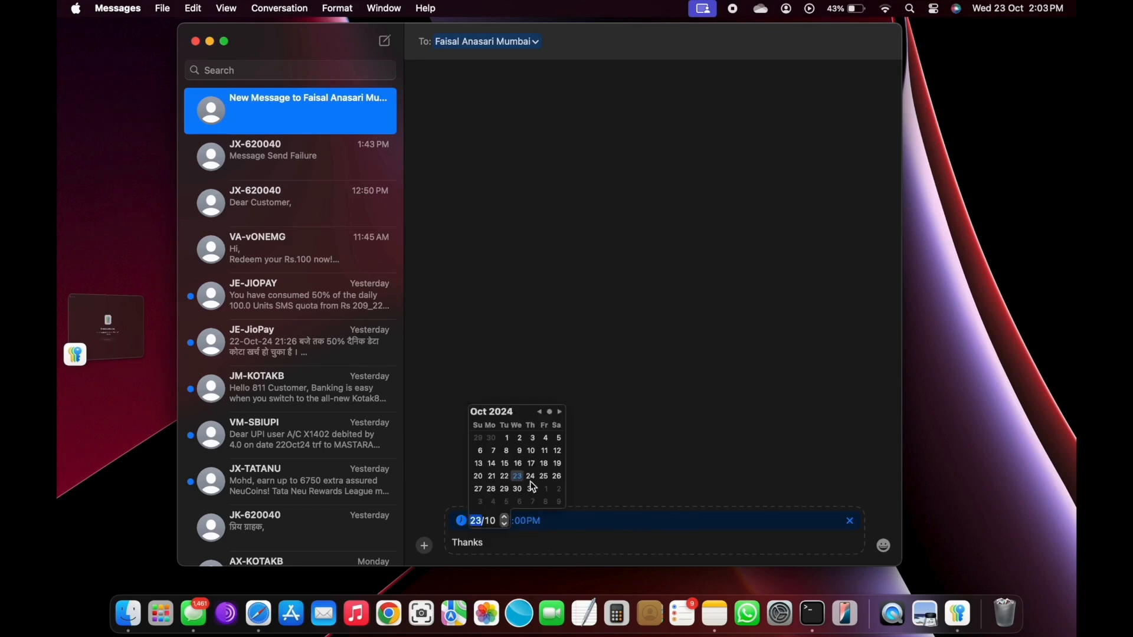
pyautogui.click(530, 475)
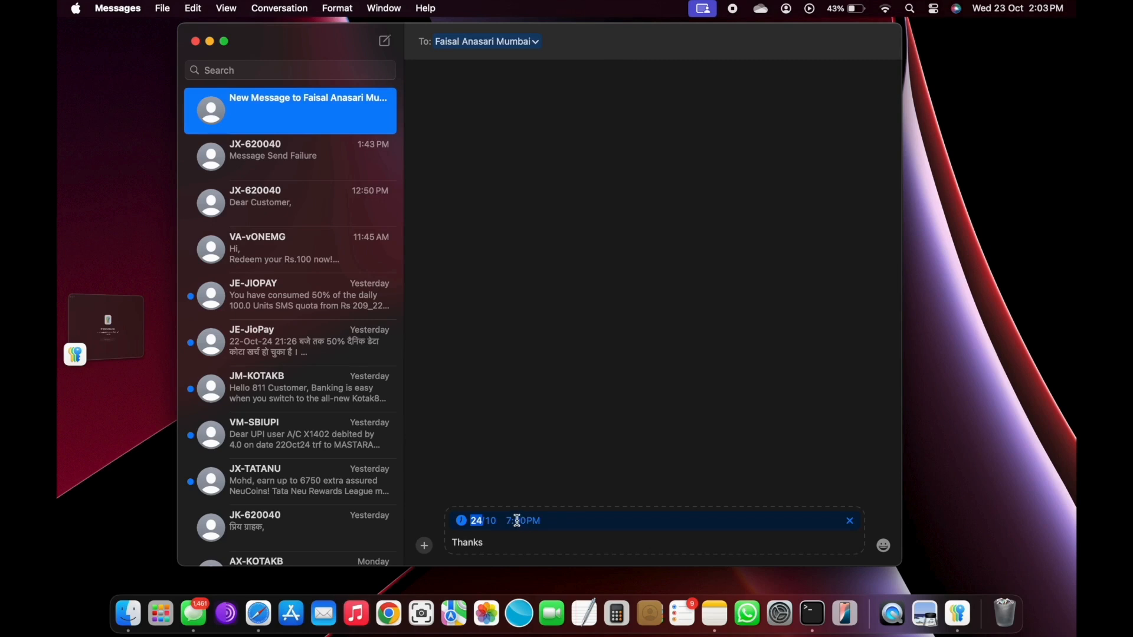
pyautogui.click(519, 521)
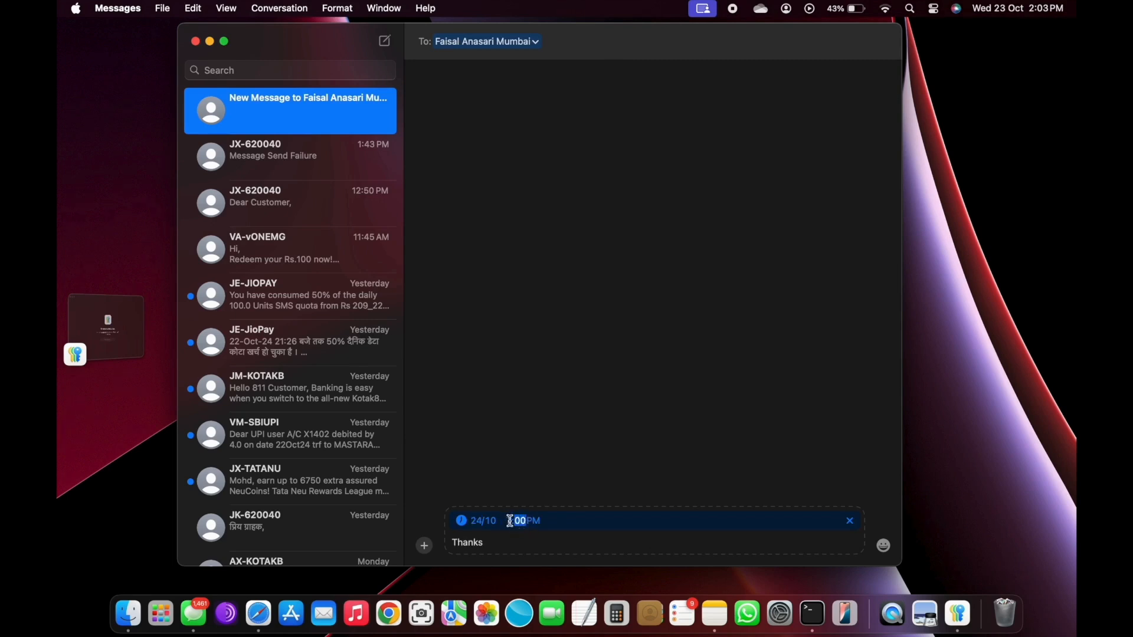
pyautogui.write('7')
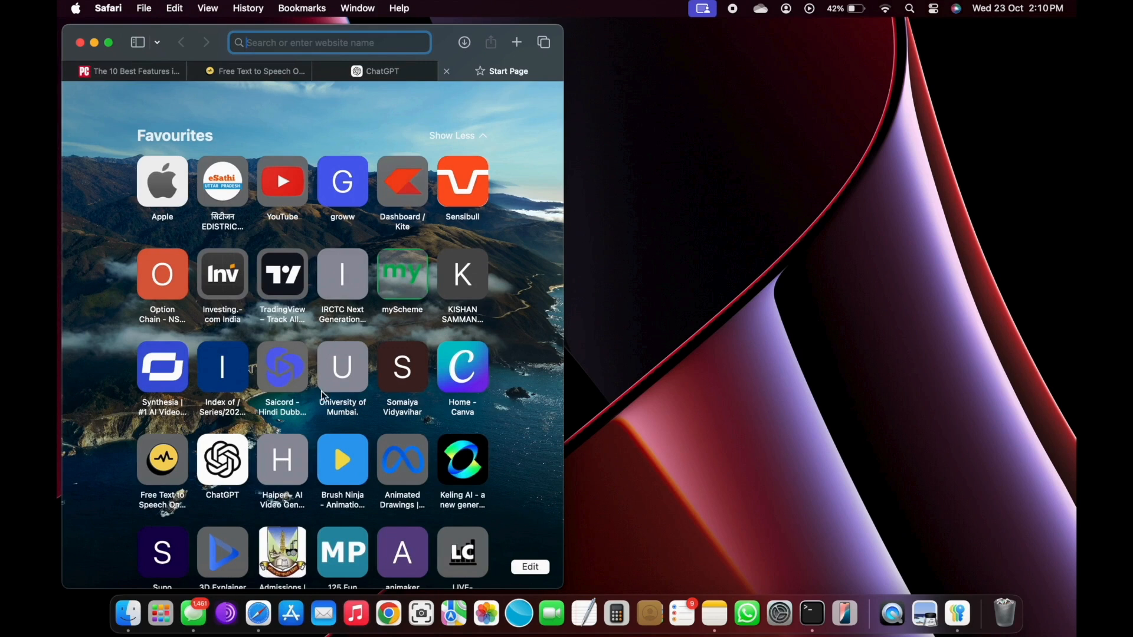
pyautogui.moveTo(224, 614)
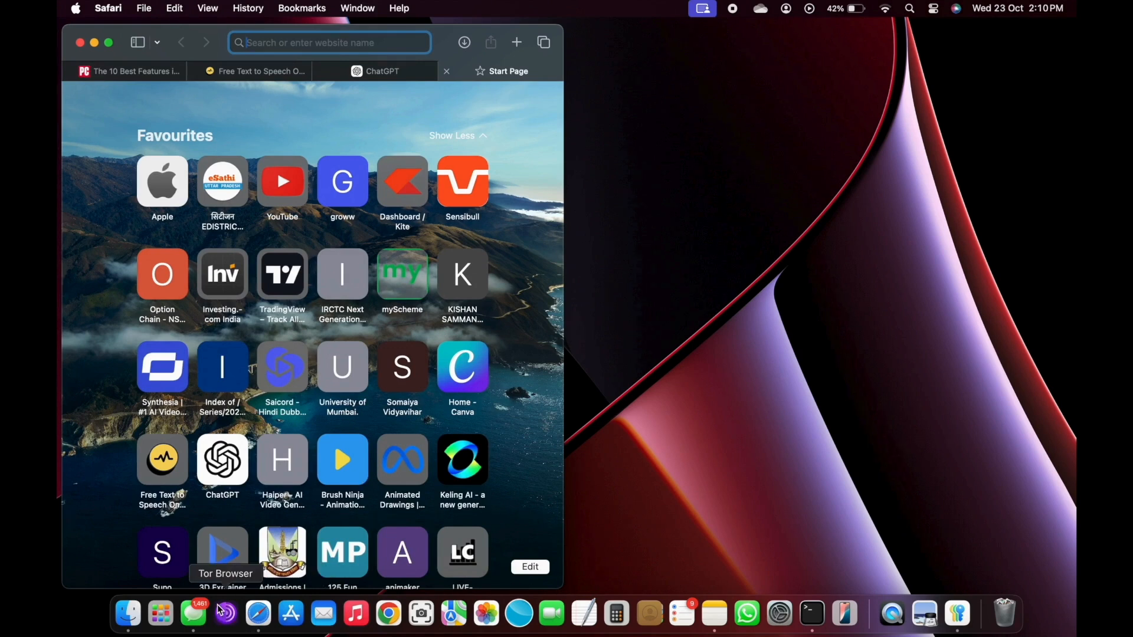
# - Tile Messages beside Safari, then move Safari across the top half of the screen
pyautogui.click(191, 613)
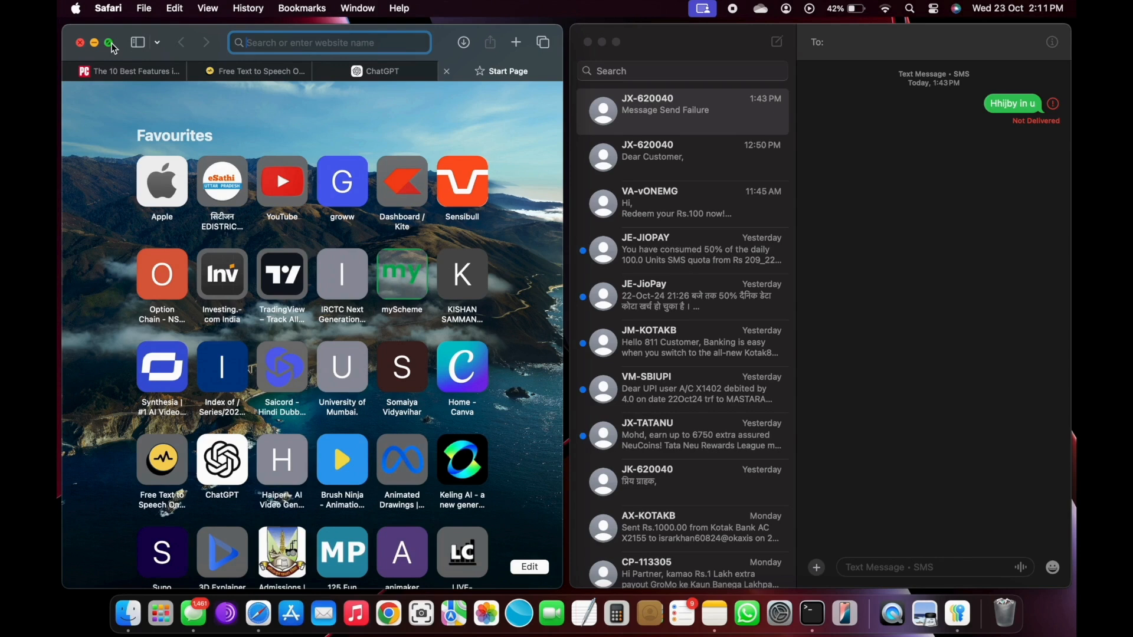
pyautogui.click(108, 43)
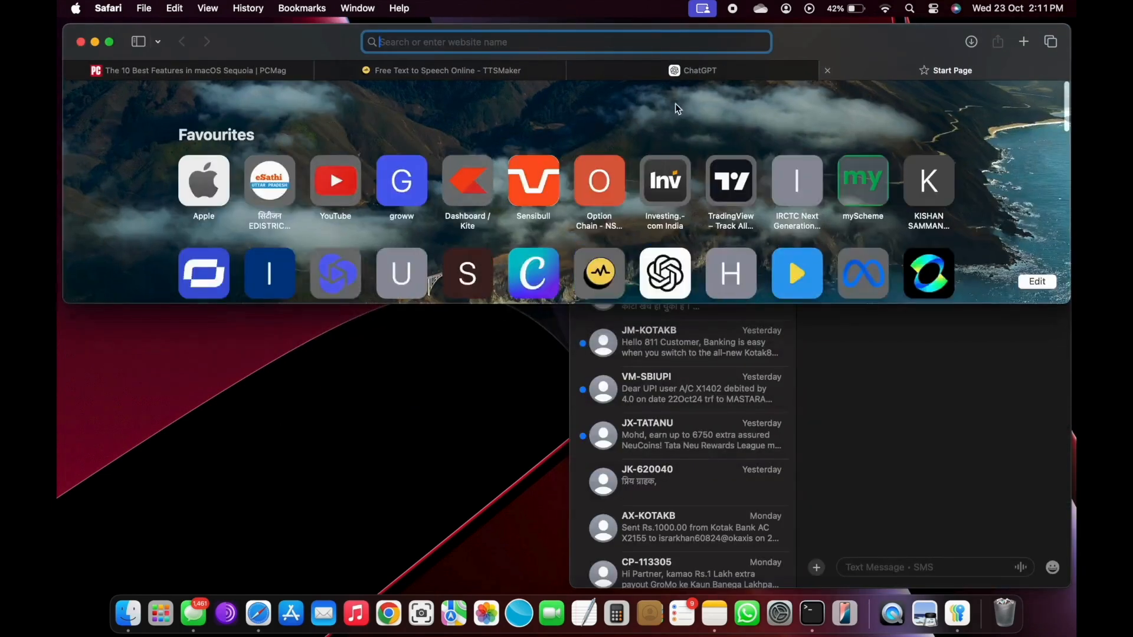
pyautogui.moveTo(110, 42)
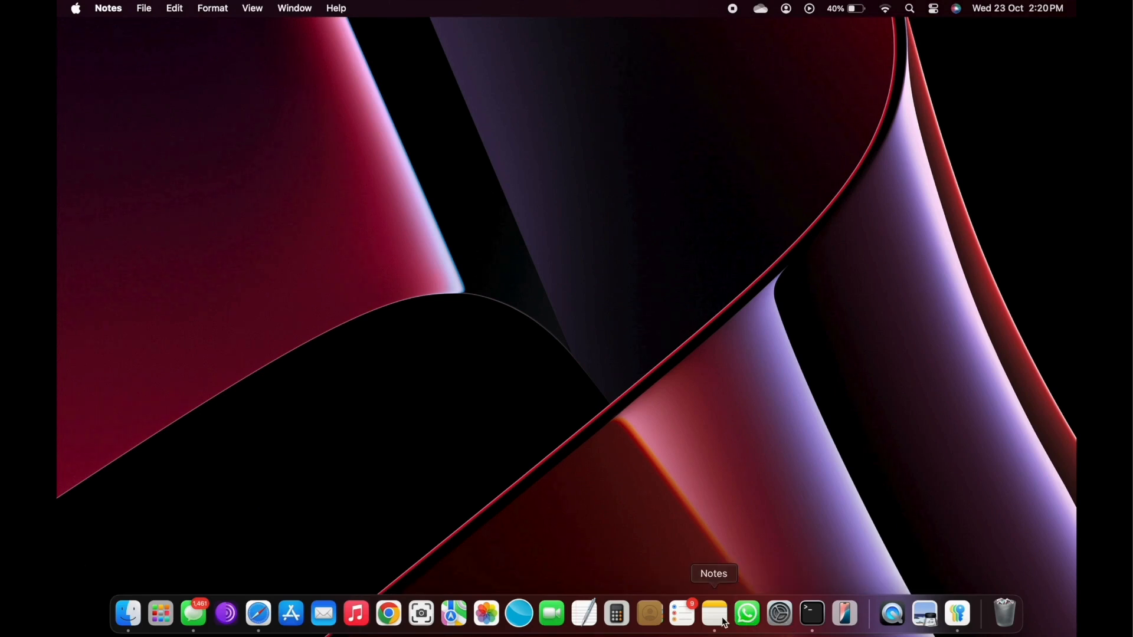
# - Launch Notes and record a 15-second audio clip in a new note
pyautogui.click(714, 613)
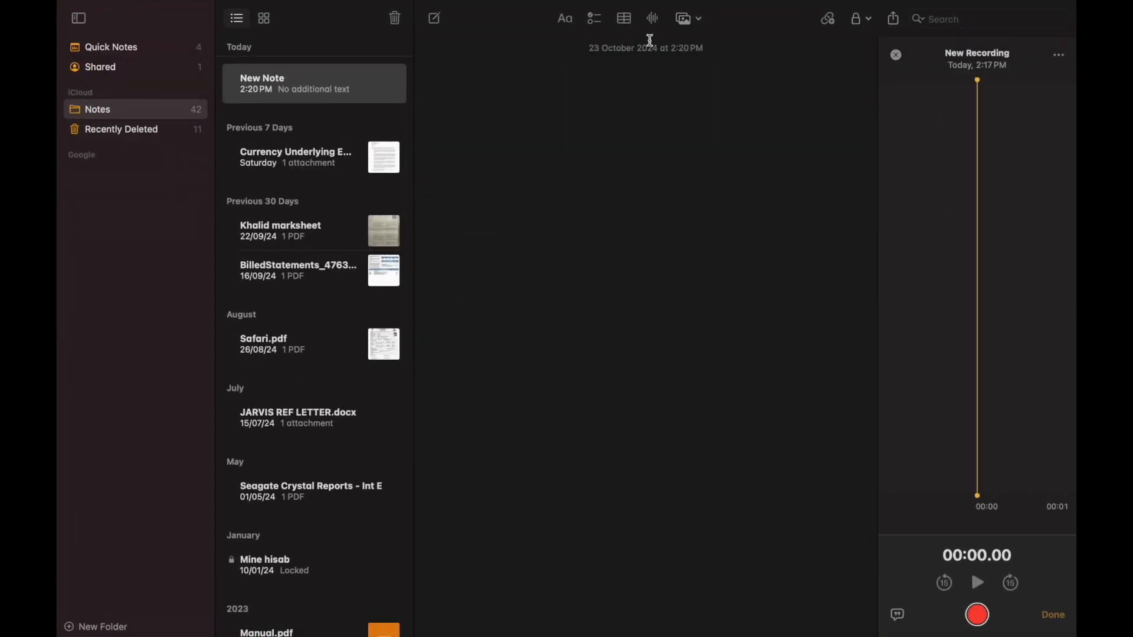
pyautogui.click(976, 615)
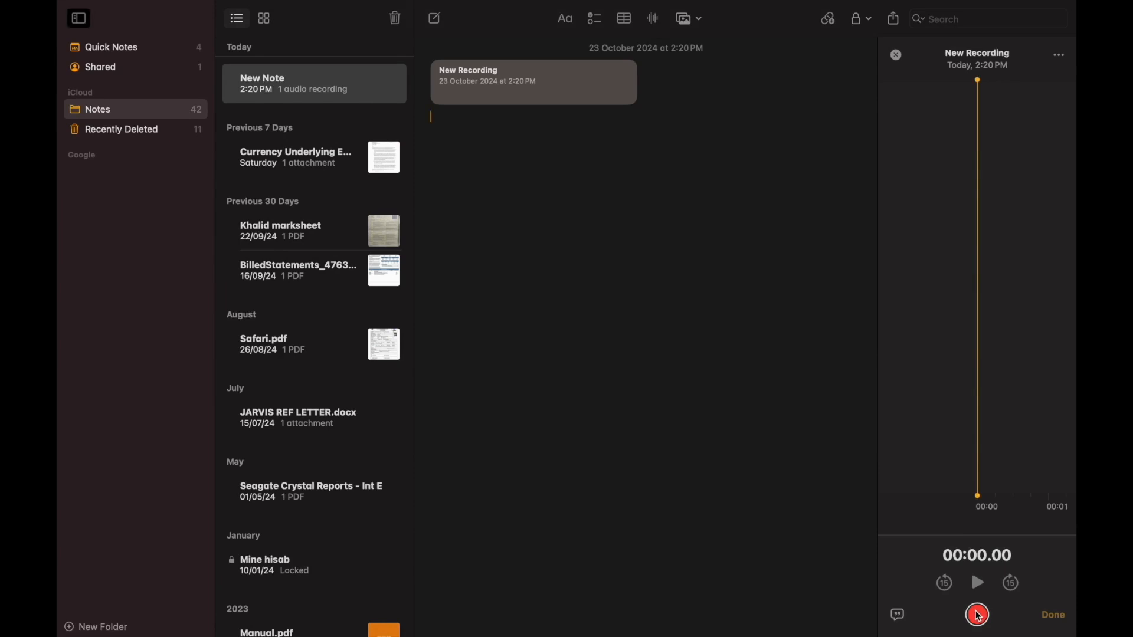
pyautogui.click(976, 615)
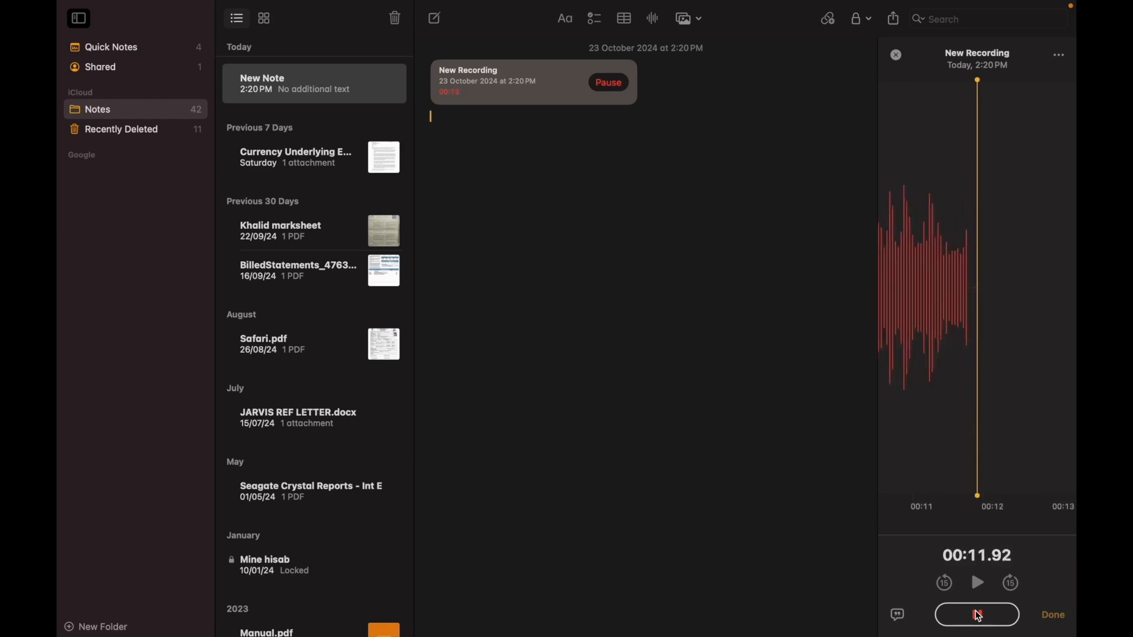
pyautogui.click(976, 615)
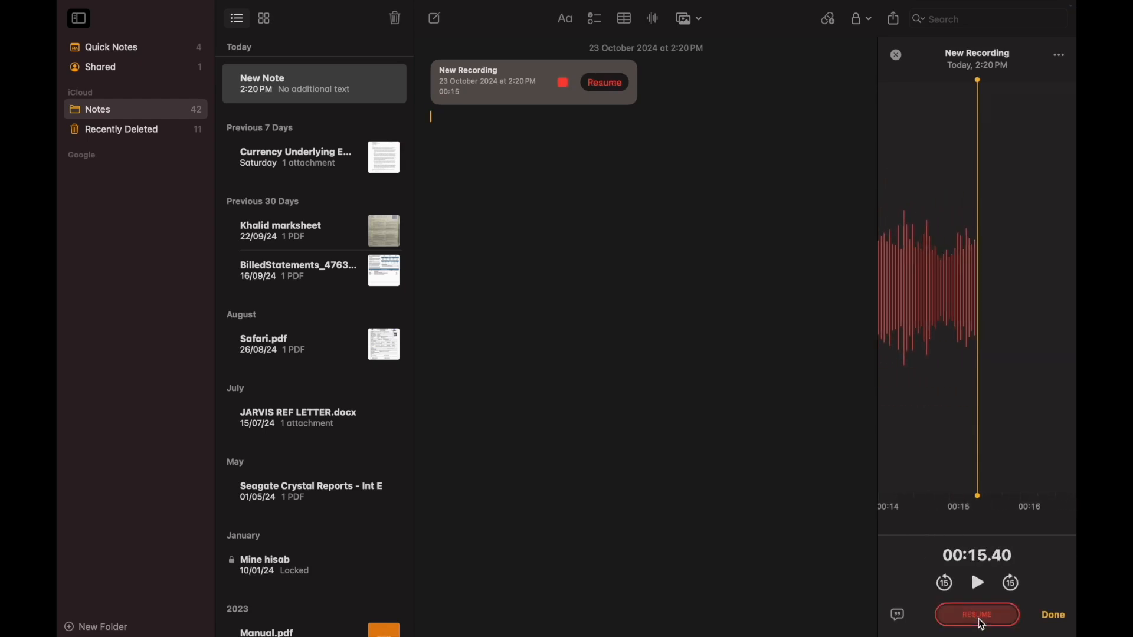
pyautogui.click(1052, 615)
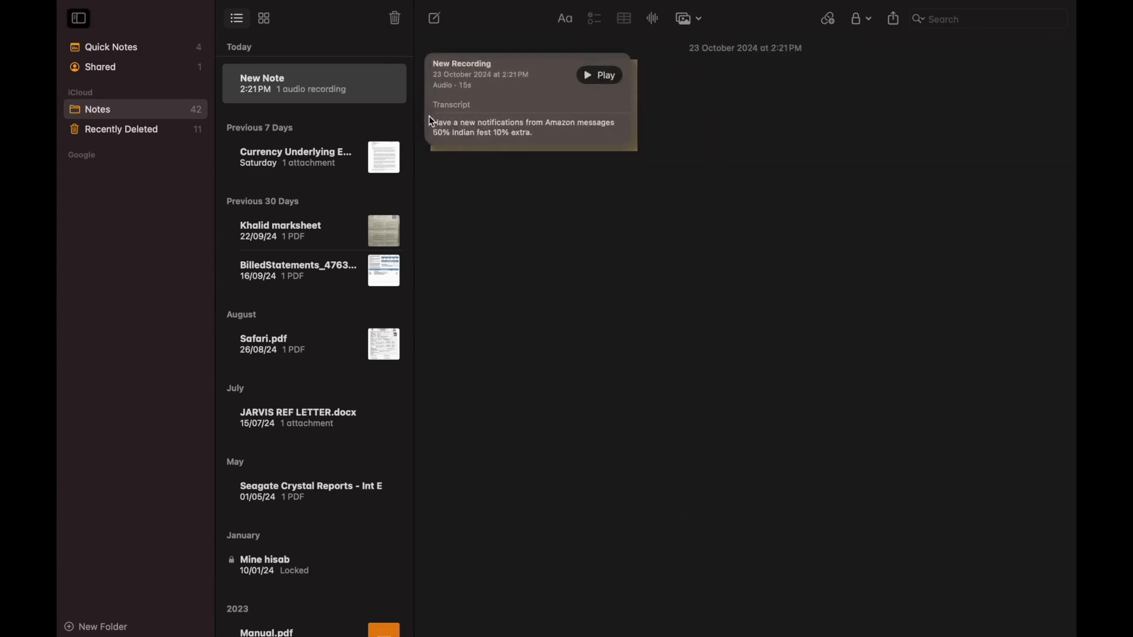
# - Play back the saved recording, then pause it
pyautogui.click(599, 74)
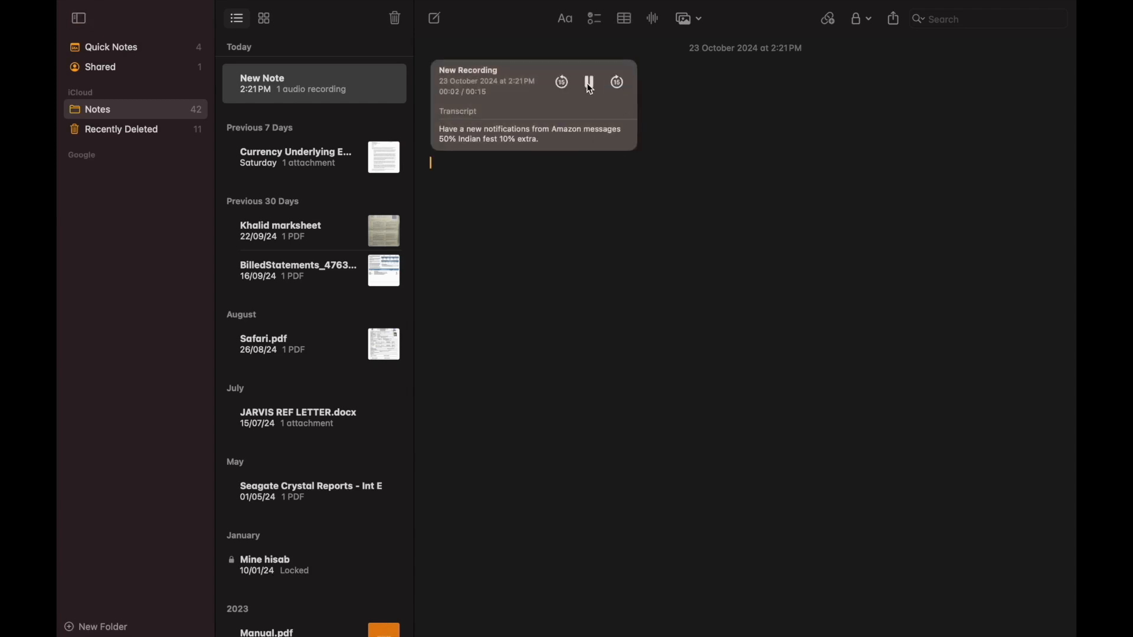
pyautogui.click(589, 82)
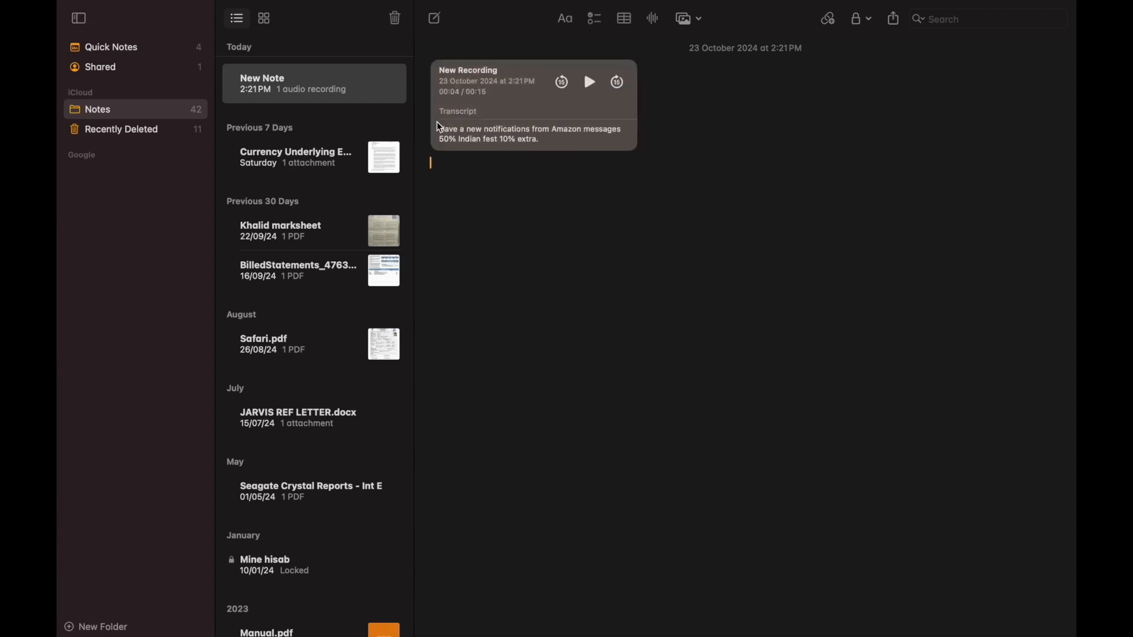
pyautogui.click(532, 81)
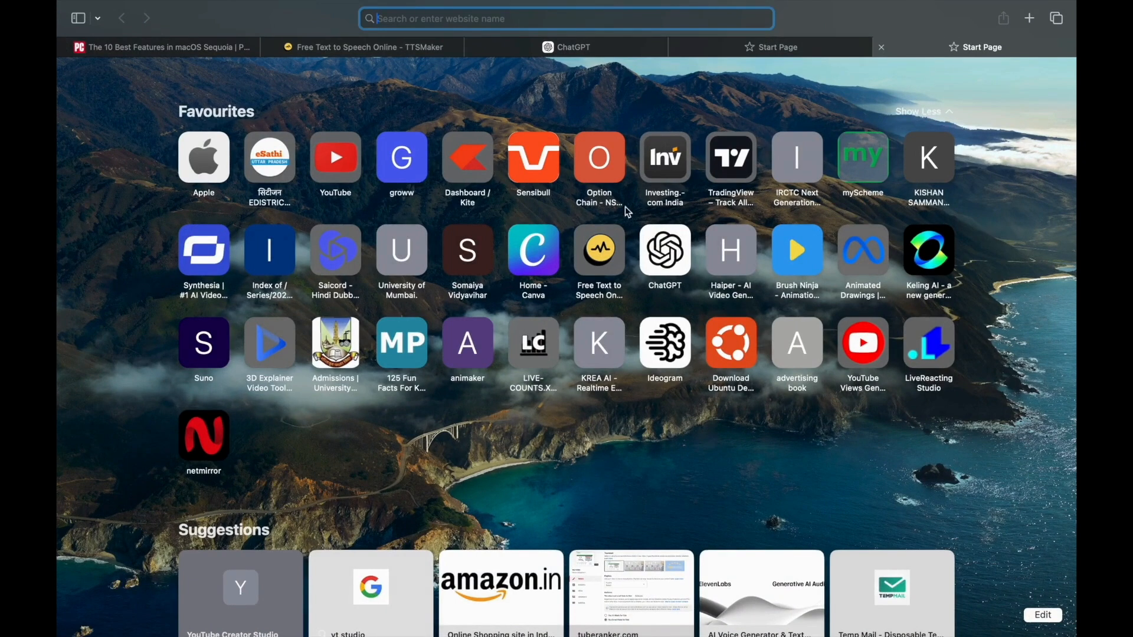
# - Load youtube.com in Safari and scroll down through its videos and Shorts
pyautogui.write('youtube.com')
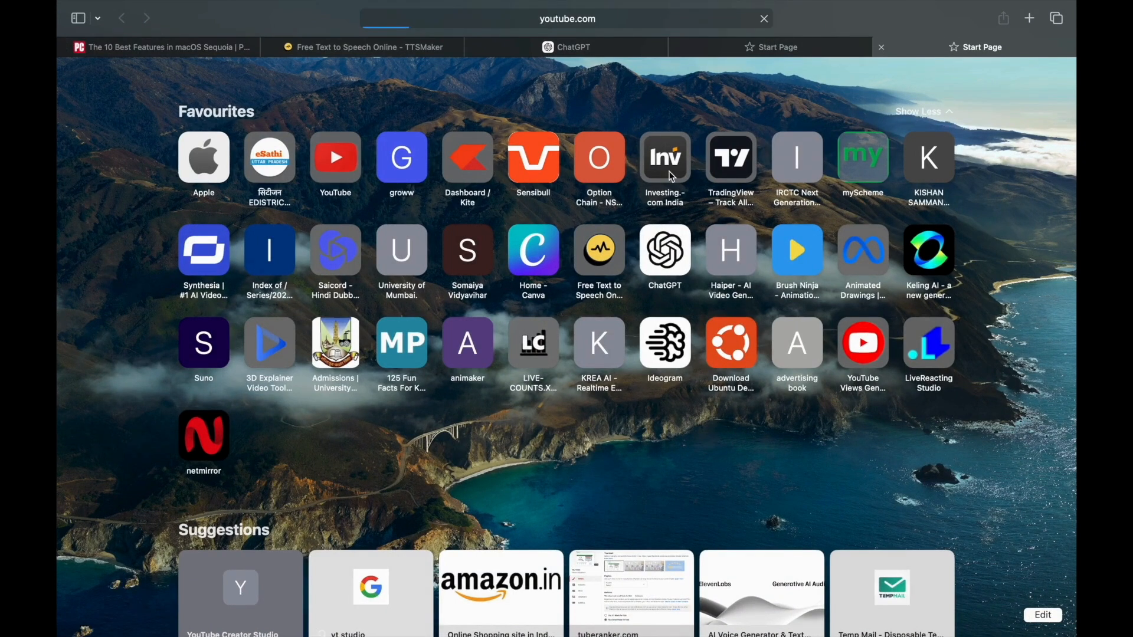
pyautogui.click(334, 155)
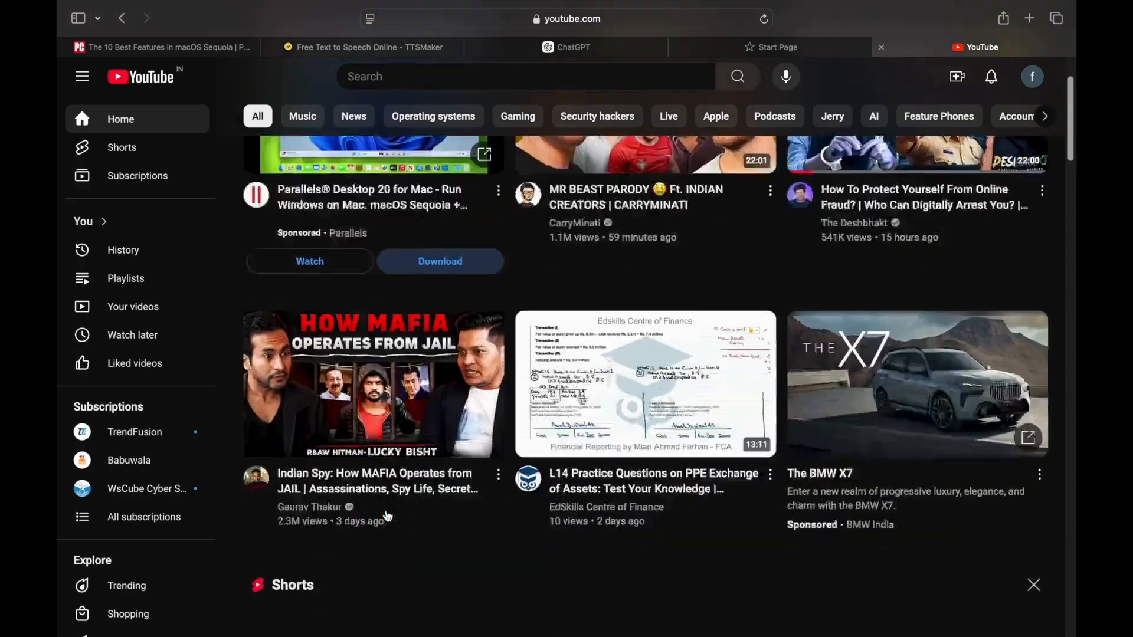
pyautogui.scroll(-3)
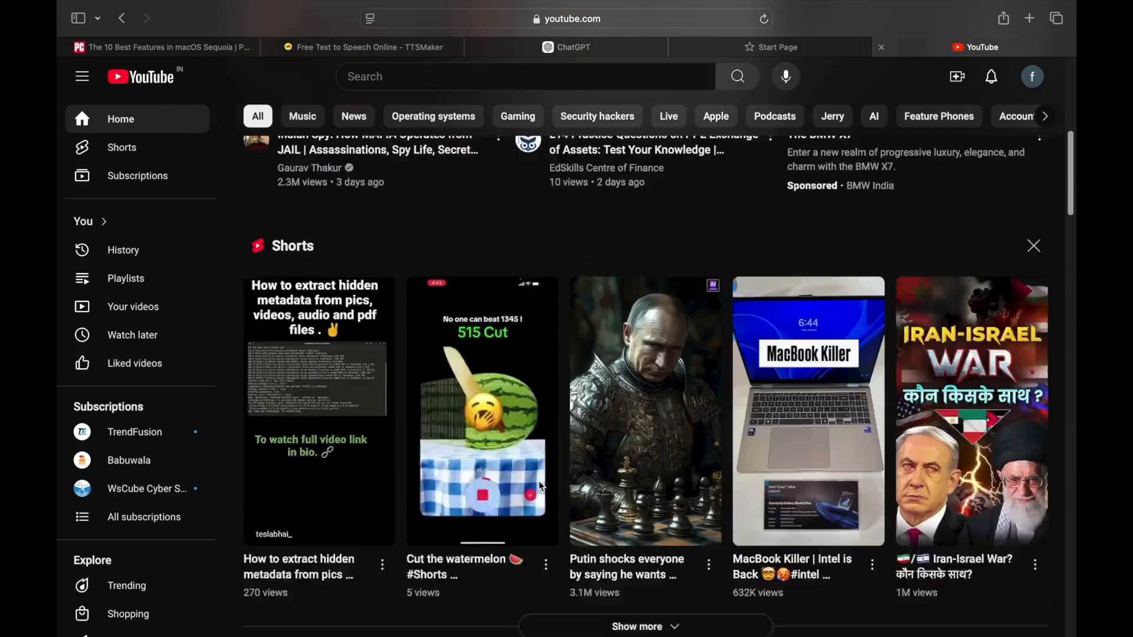
pyautogui.scroll(-3)
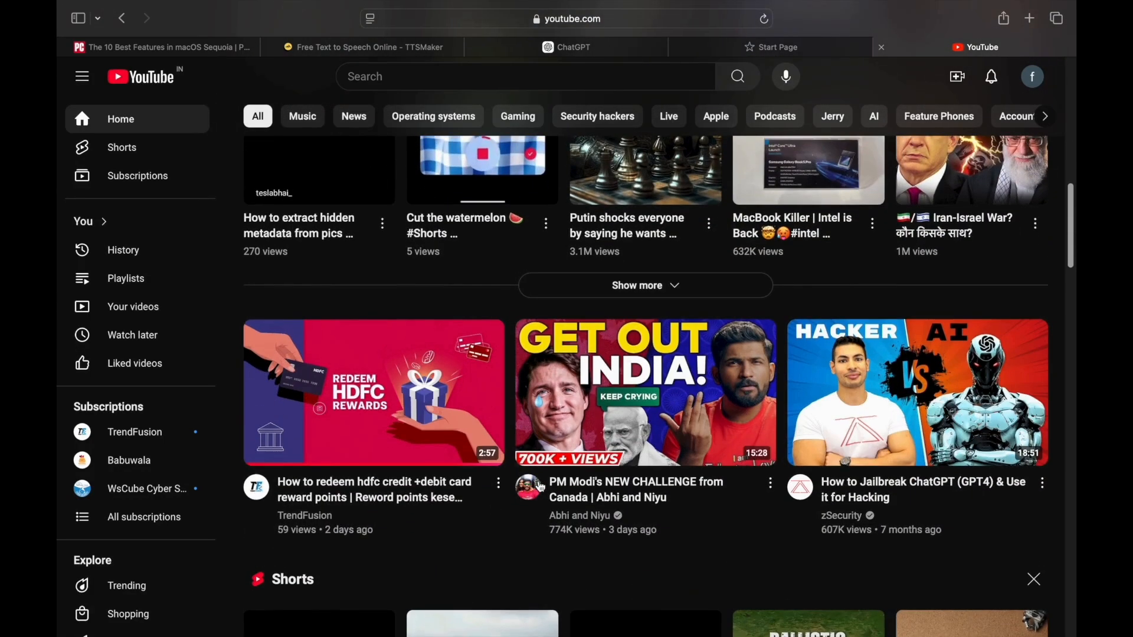
pyautogui.click(916, 392)
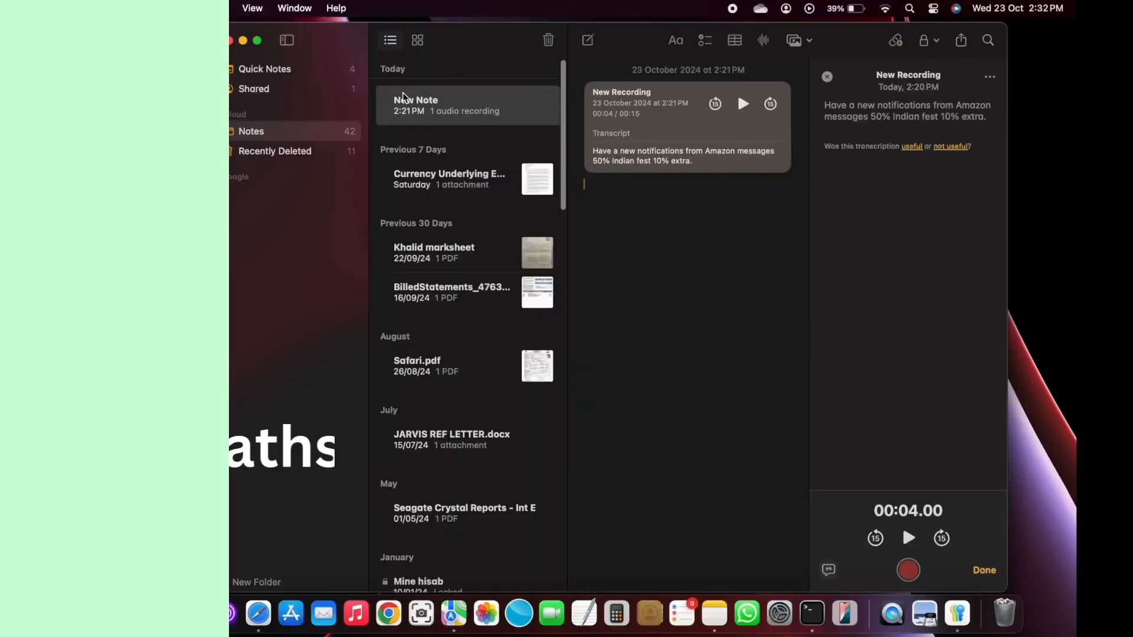
# - Type the expression 5+5(0-7×77)-232×999= below the recording in the note
pyautogui.write('5+5')
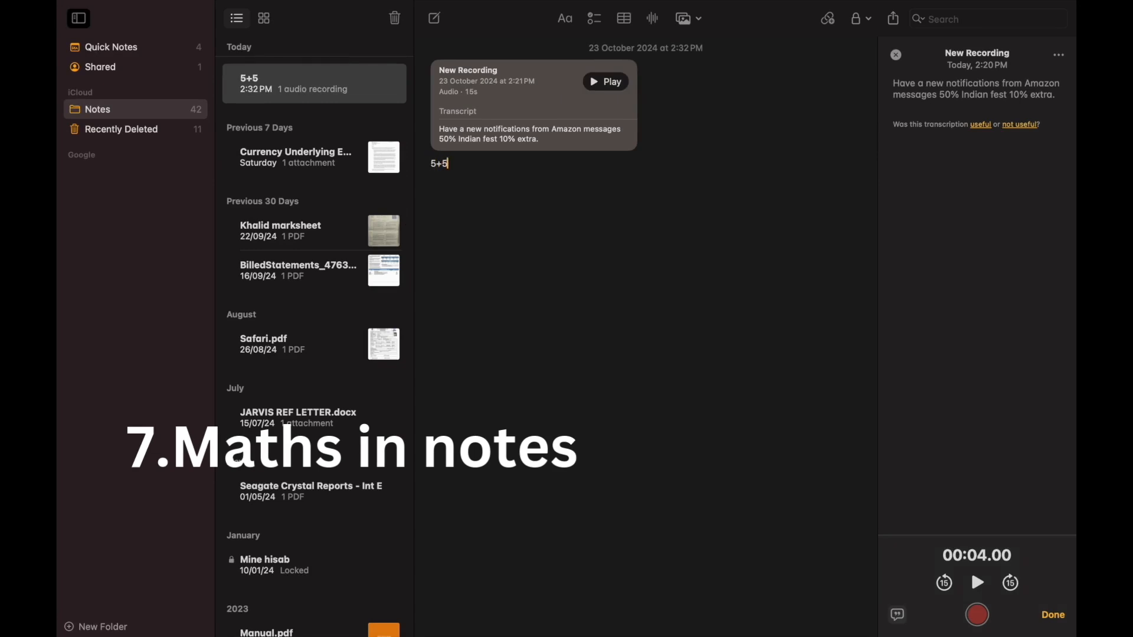
pyautogui.write('(0-7')
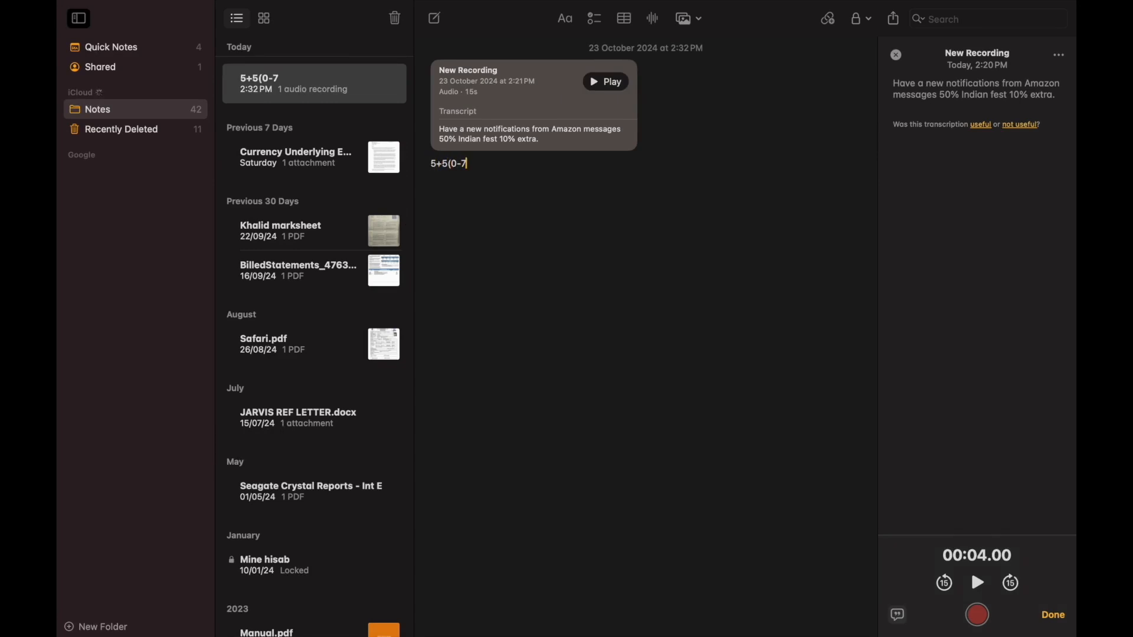
pyautogui.write('*77)')
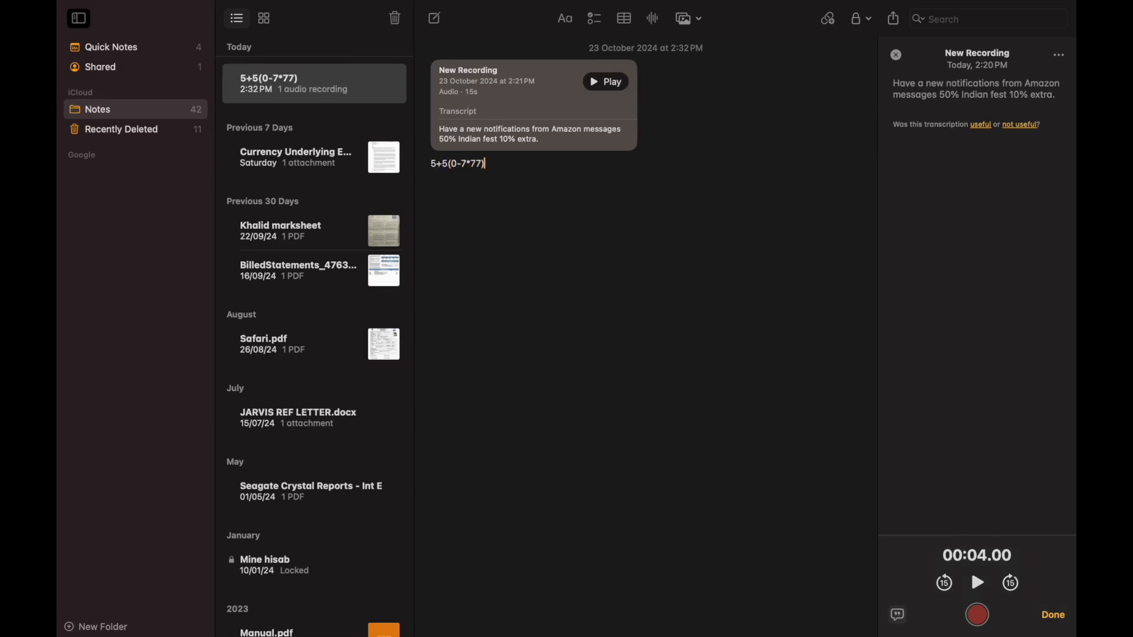
pyautogui.write('-232x999=')
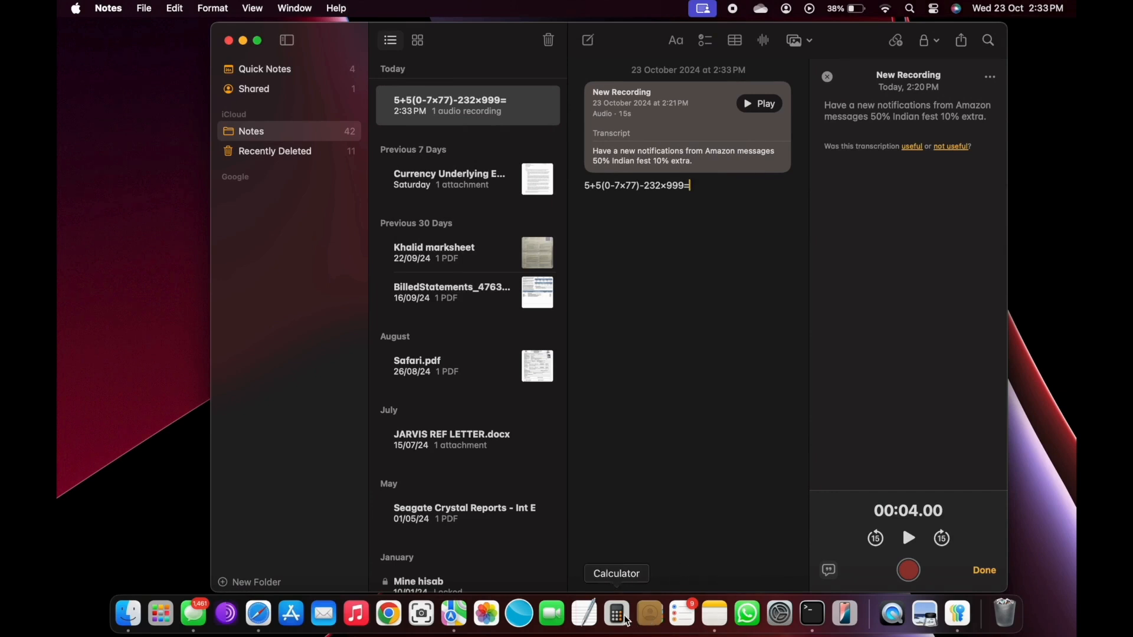
# - Open Calculator from the Dock and choose Maths Notes from its mode list
pyautogui.click(616, 613)
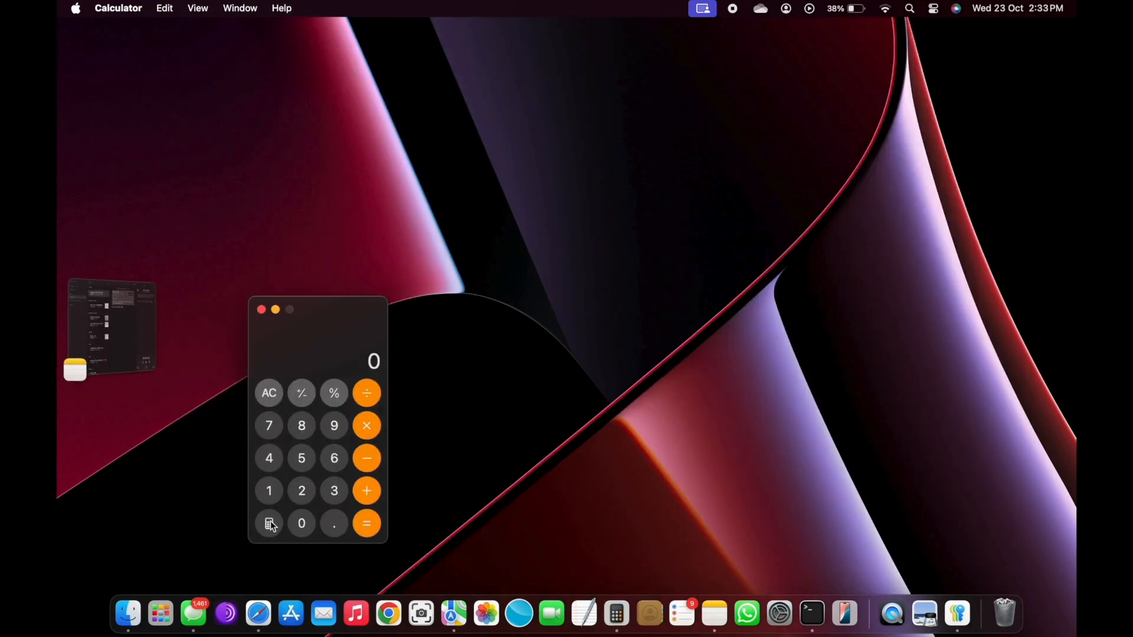
pyautogui.click(269, 523)
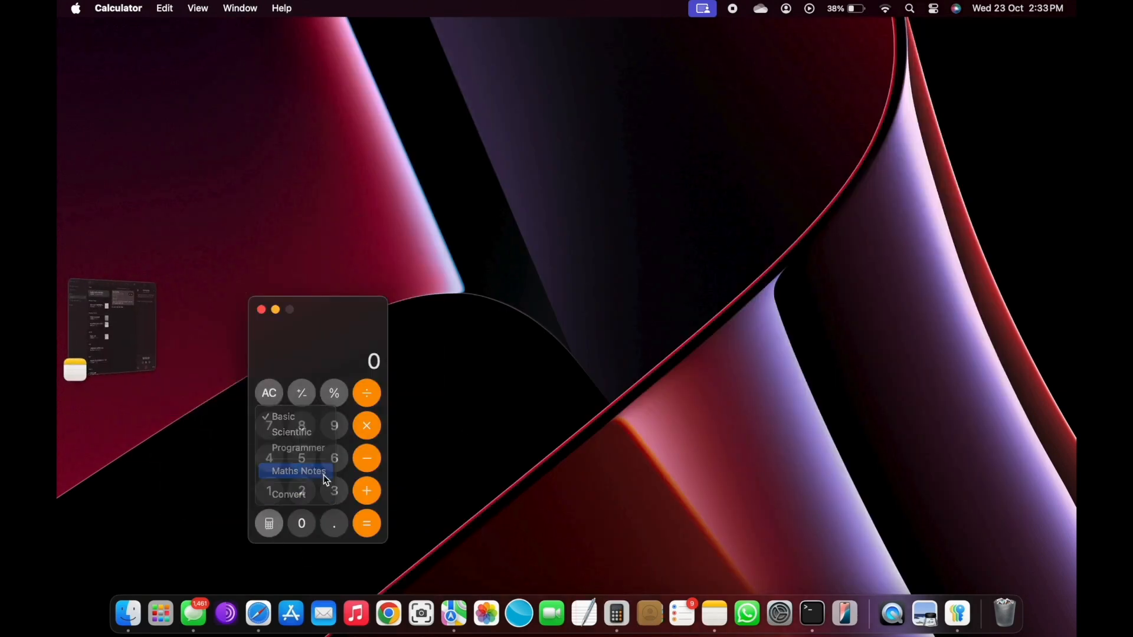
pyautogui.click(298, 471)
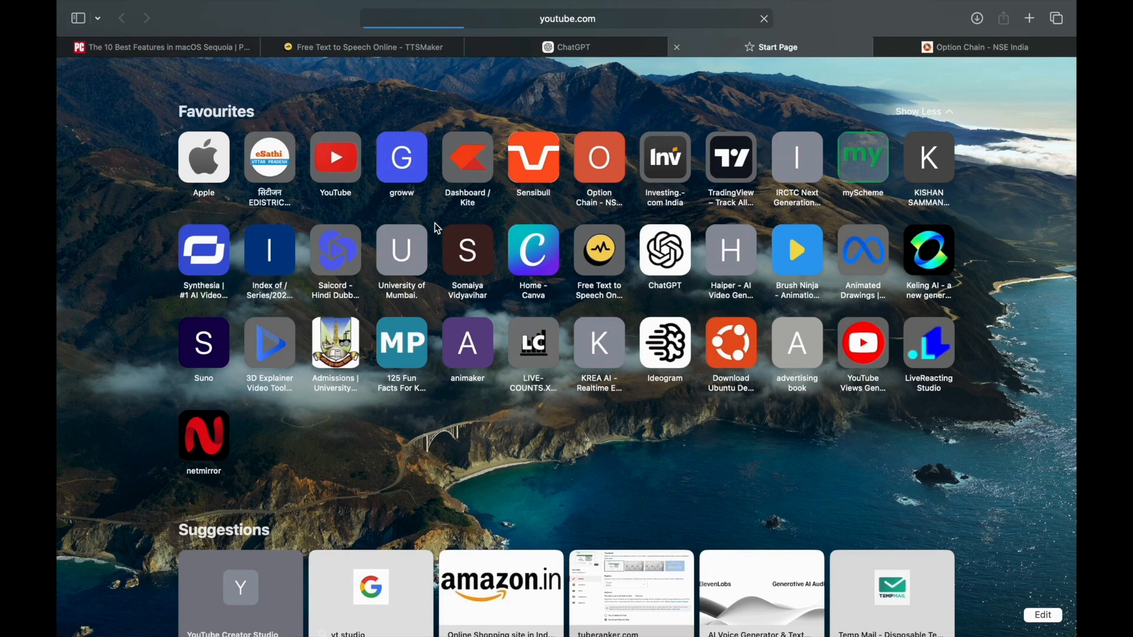
# - Open YouTube from favourites and hide the sponsored Google Cloud ad via Hide Distracting Items
pyautogui.click(335, 155)
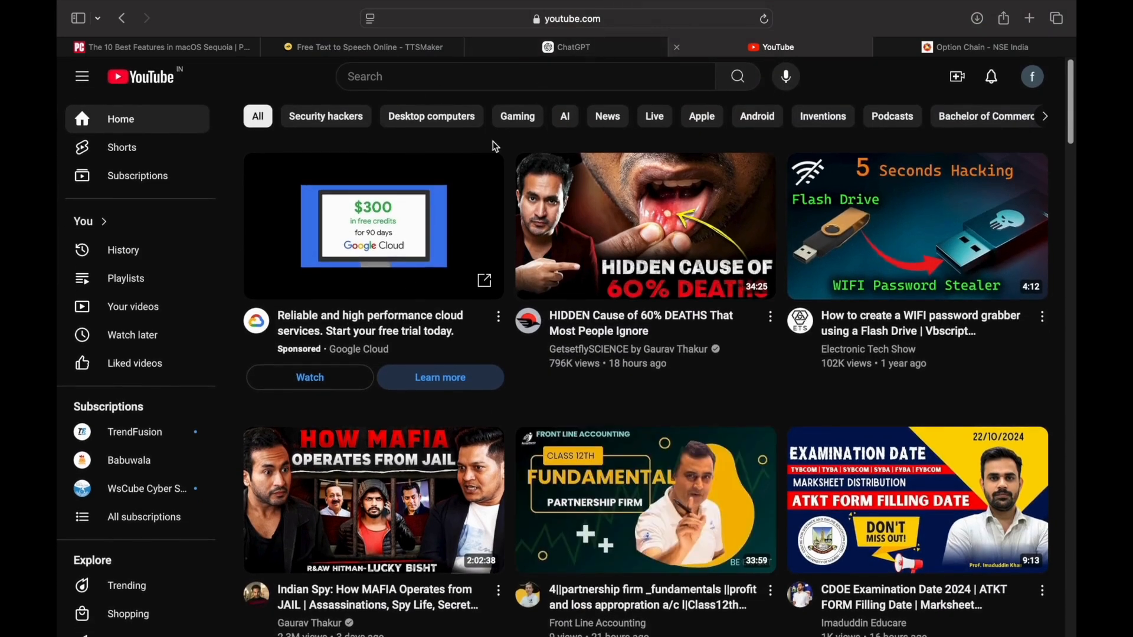
pyautogui.click(370, 19)
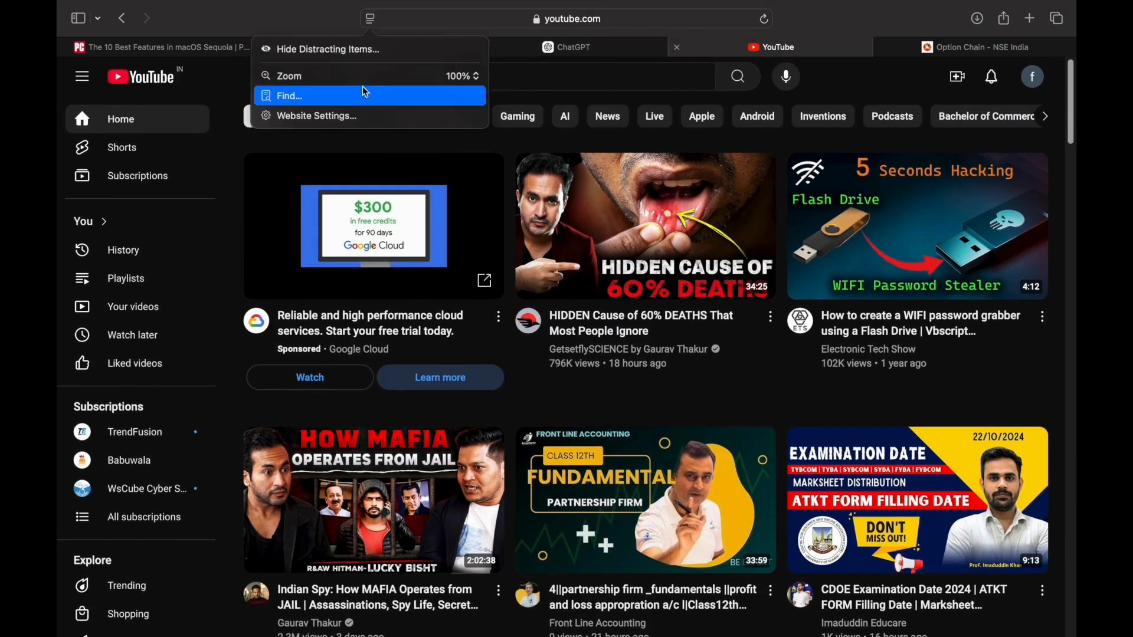
pyautogui.click(327, 49)
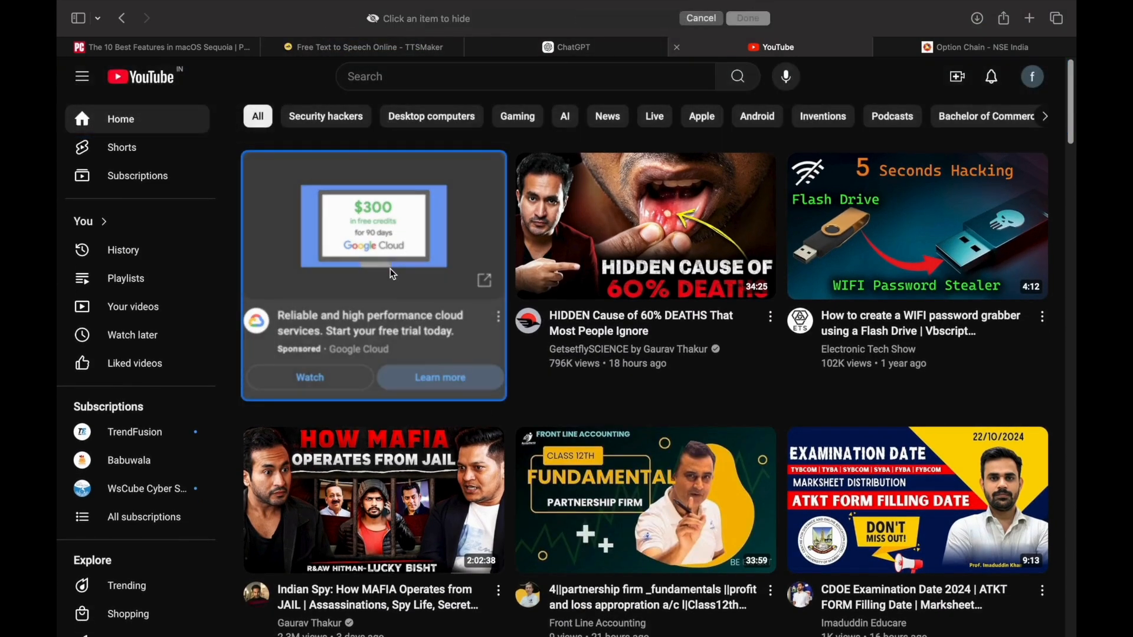
pyautogui.click(373, 277)
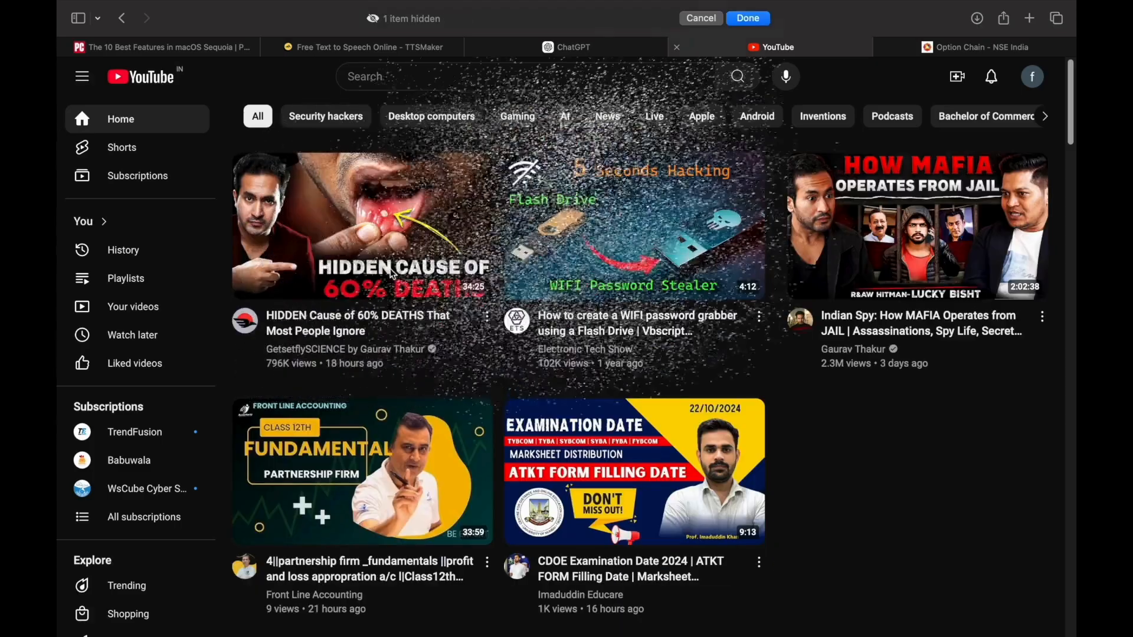
pyautogui.scroll(-3)
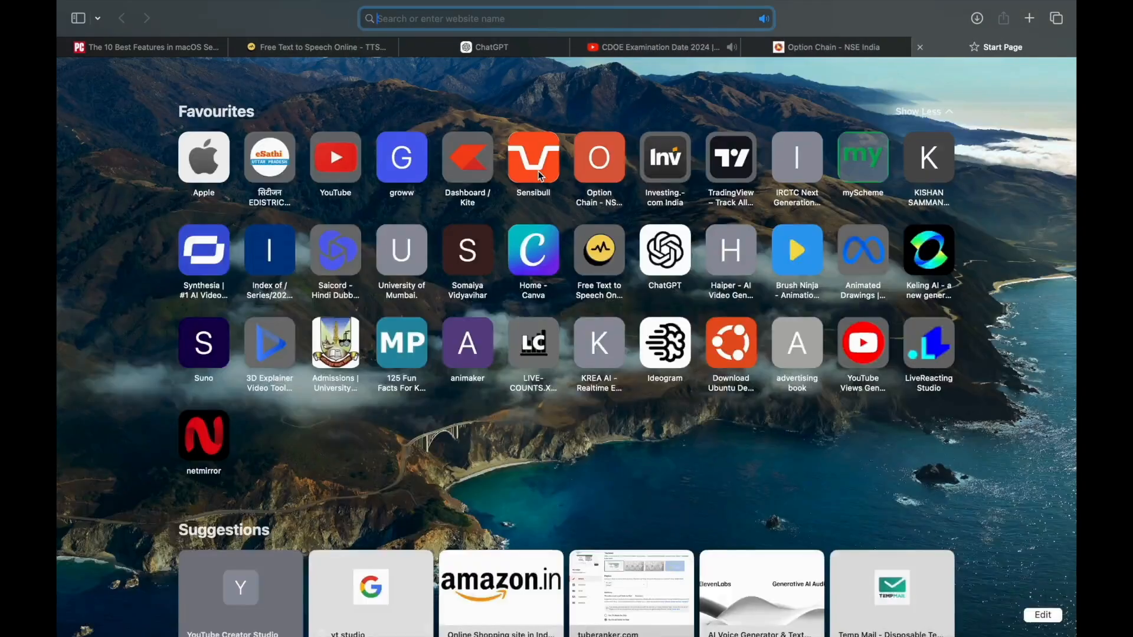
# - Search Google for 'news' and open the Hindustan Times India News Live article
pyautogui.click(532, 157)
pyautogui.write('netmirror.app')
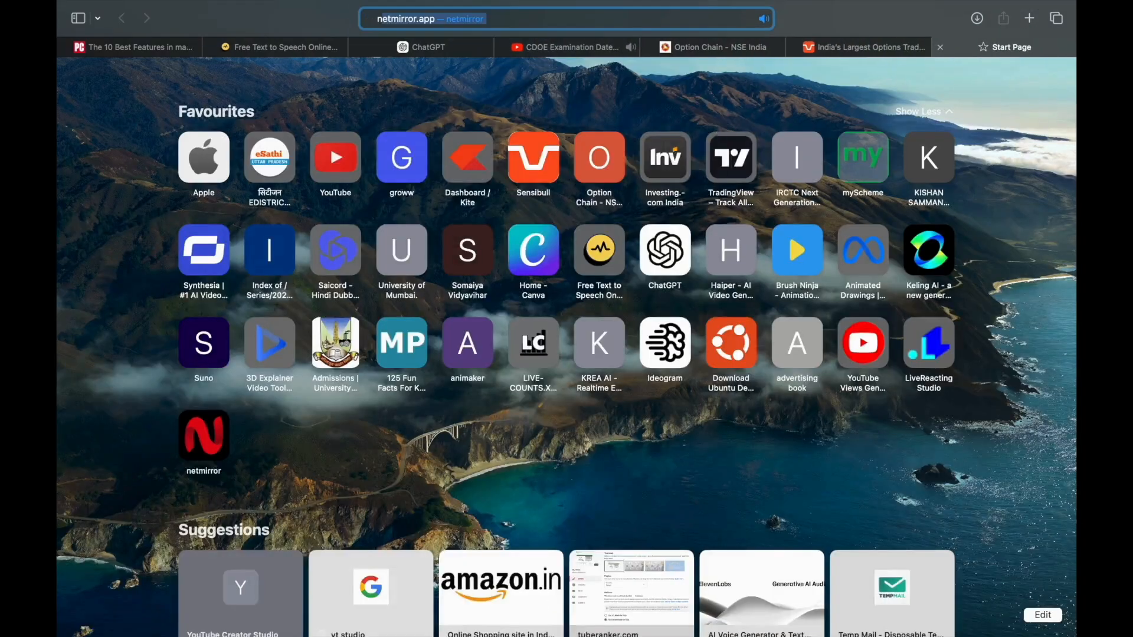
pyautogui.write('news')
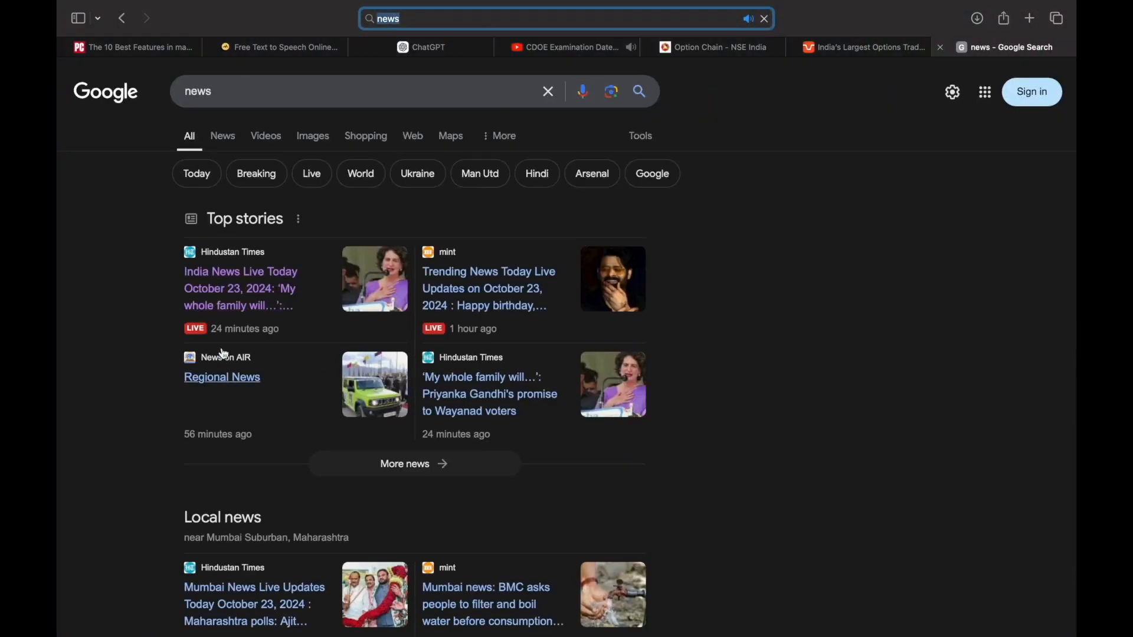
pyautogui.click(240, 289)
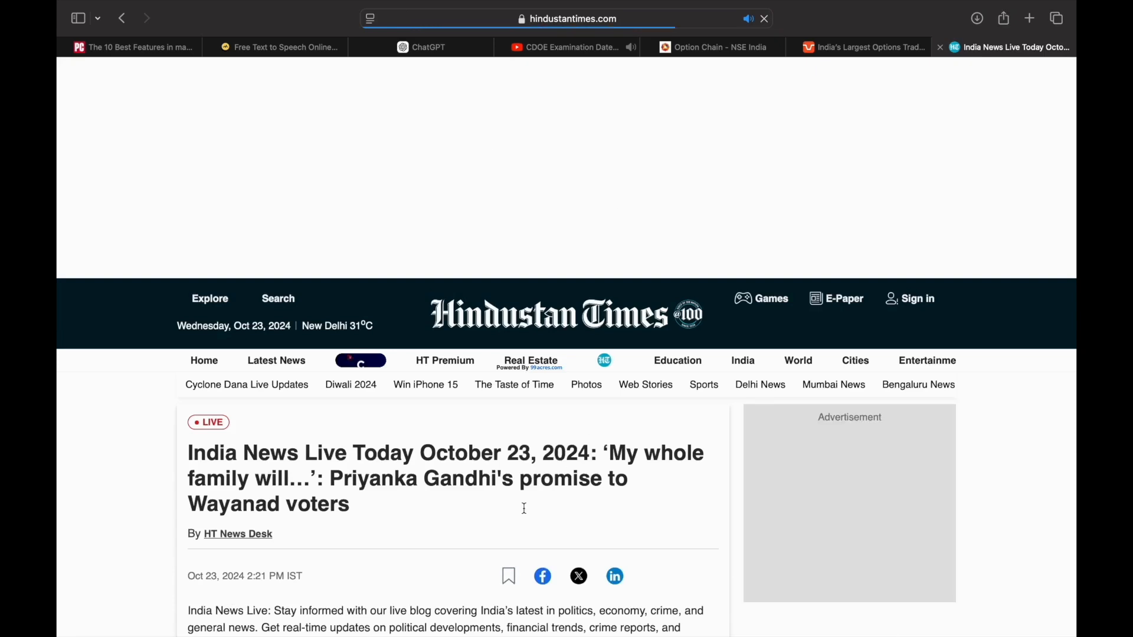
pyautogui.scroll(-3)
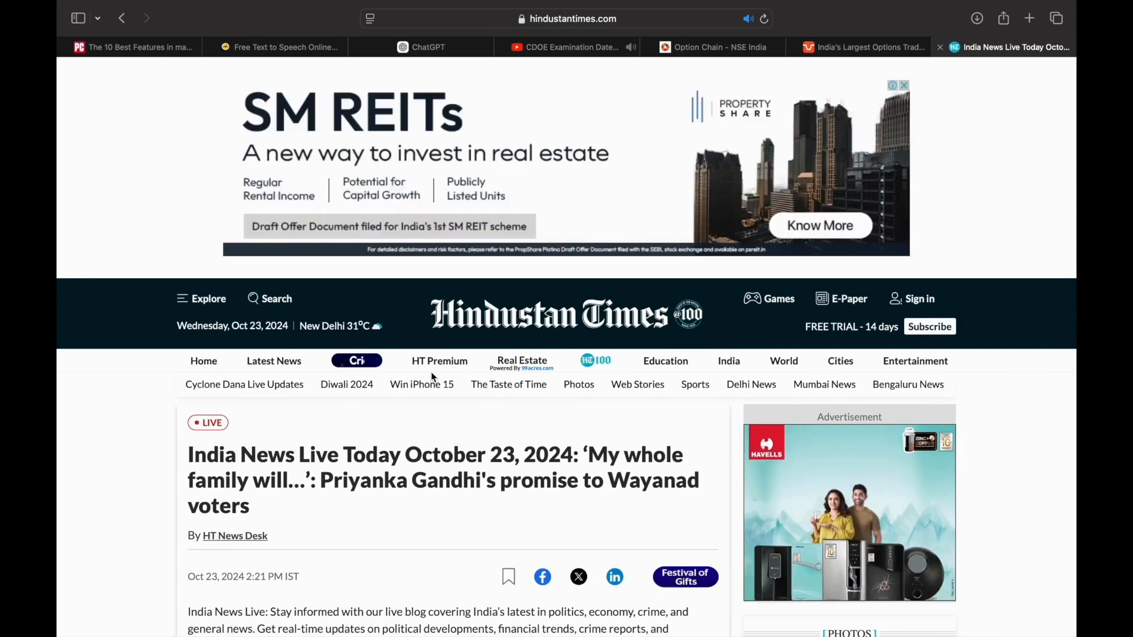
pyautogui.scroll(-3)
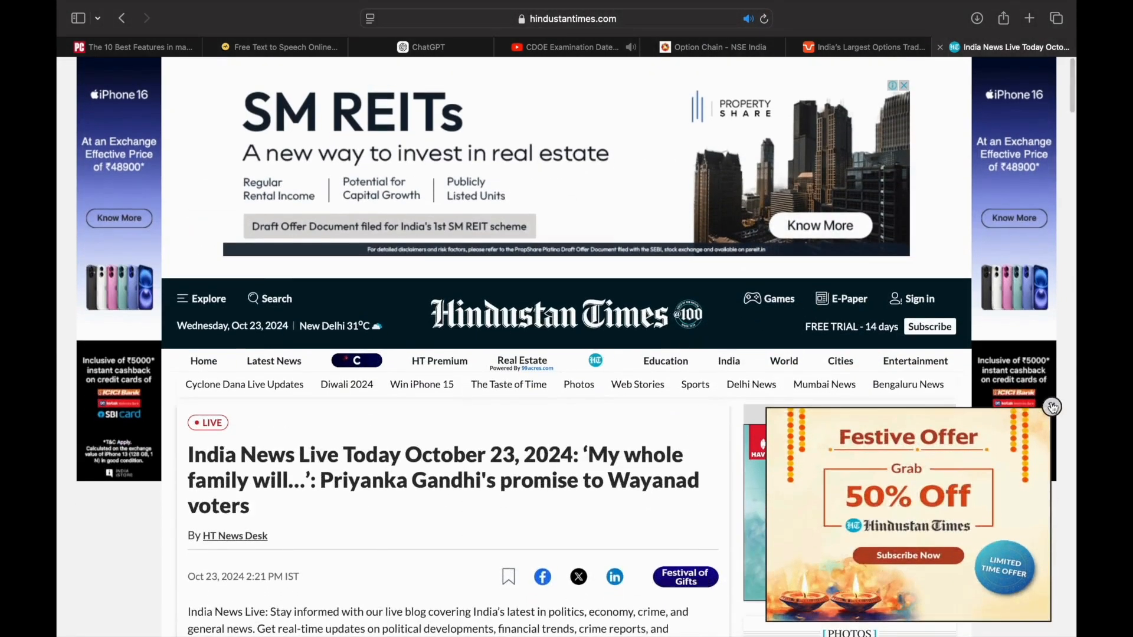
# - Hide the article's side advertisement and the Sign in with Google prompt via Hide Distracting Items
pyautogui.click(369, 19)
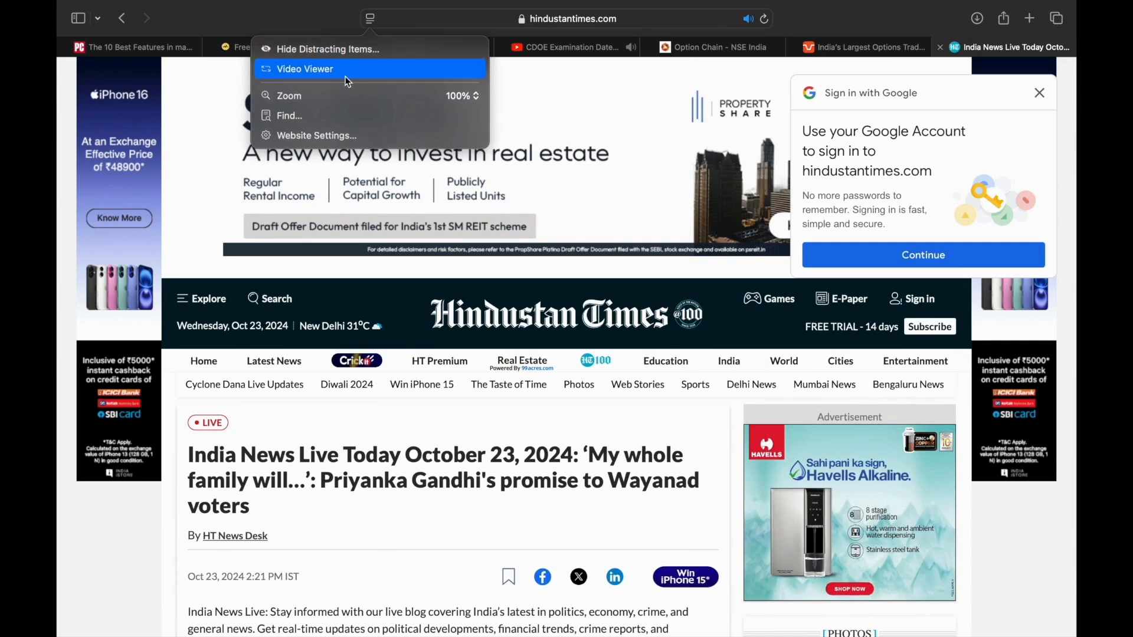
pyautogui.click(326, 49)
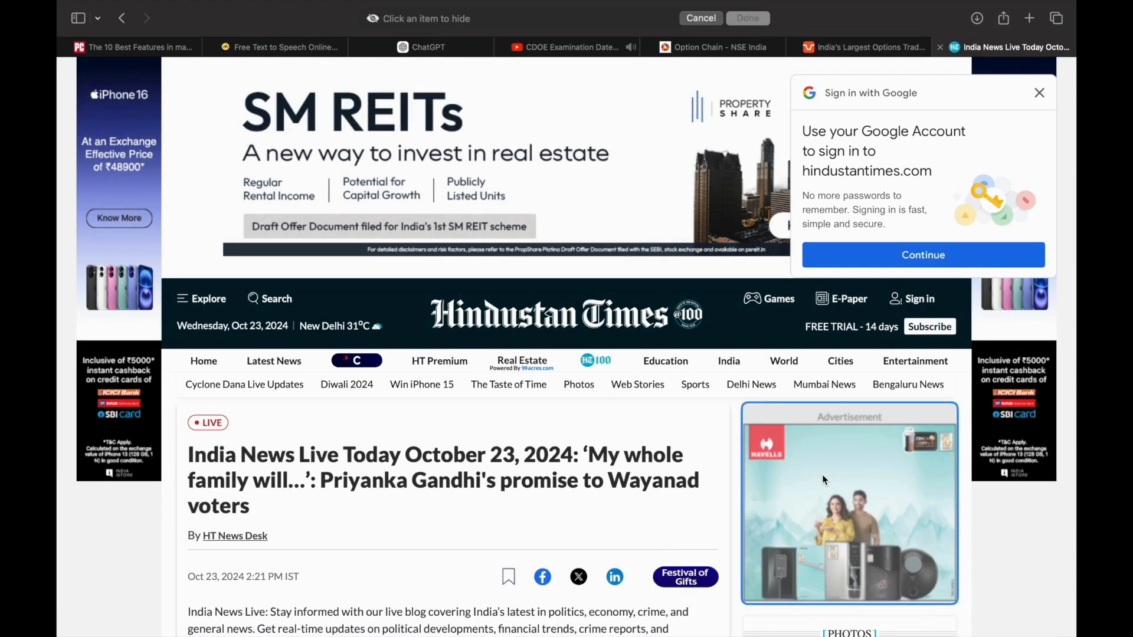
pyautogui.click(850, 503)
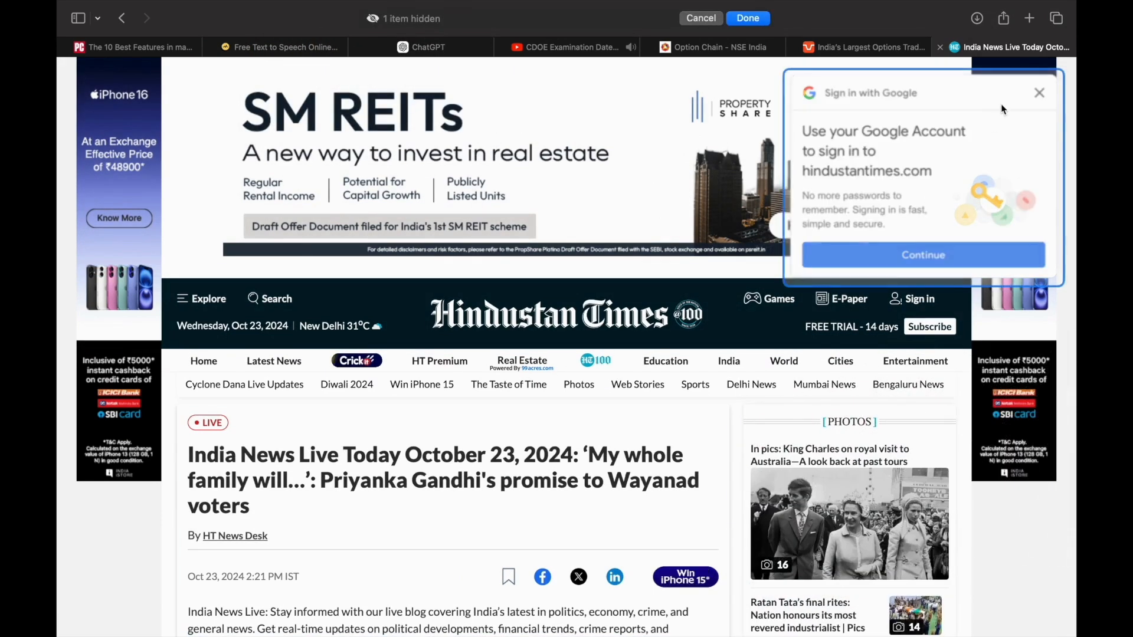
pyautogui.click(1039, 92)
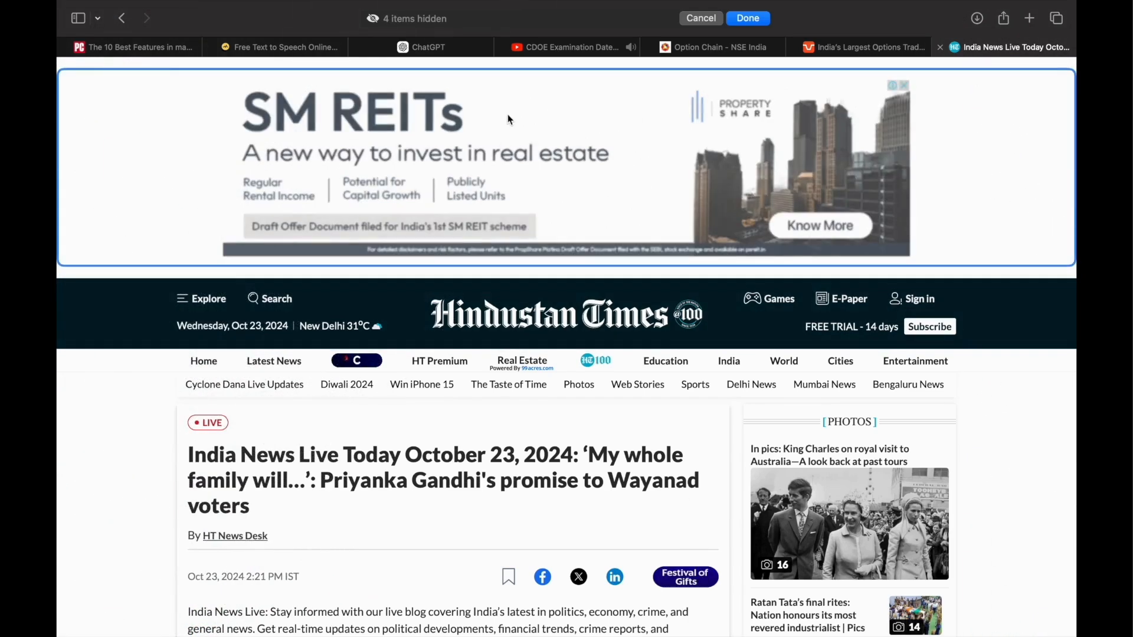
pyautogui.scroll(-3)
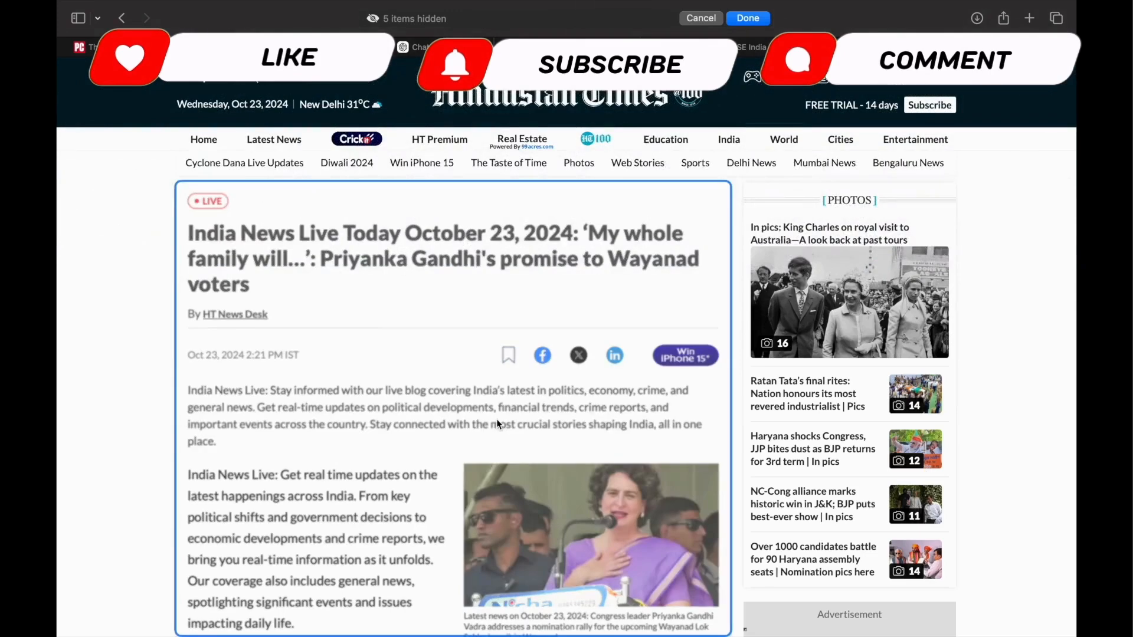
pyautogui.scroll(-3)
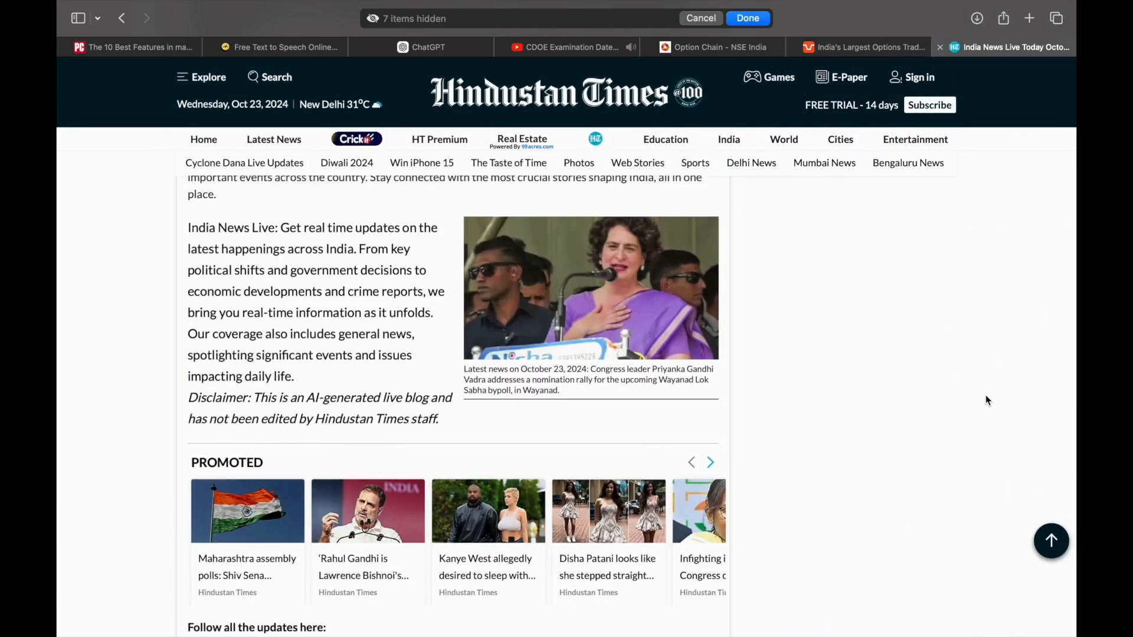
pyautogui.scroll(-3)
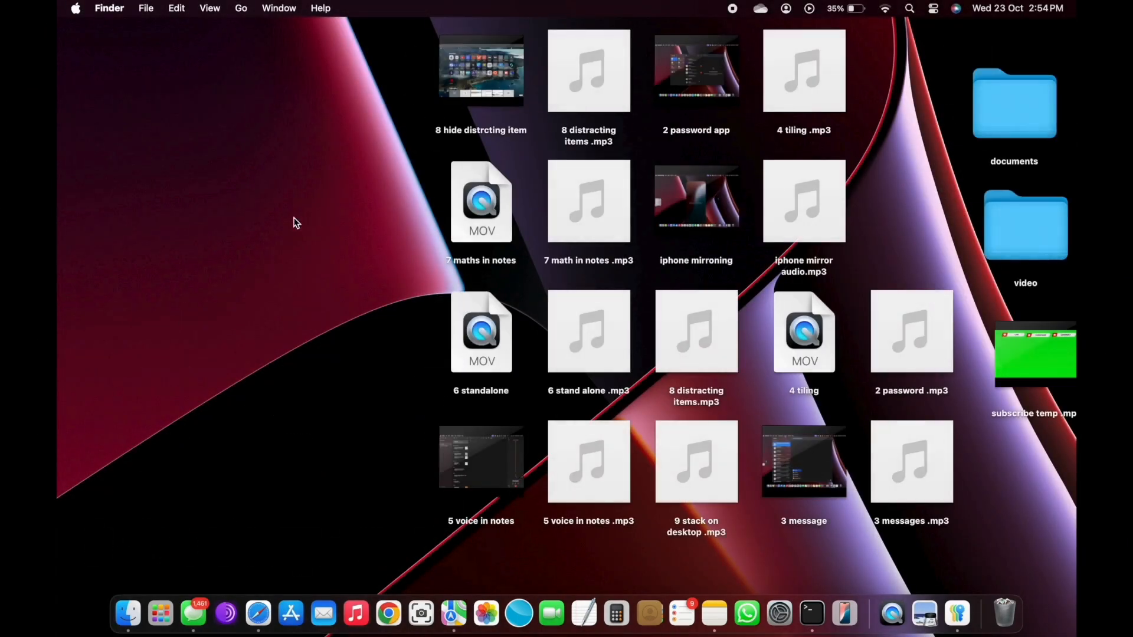
# - Turn on Use Stacks from the desktop's right-click menu
pyautogui.rightClick(295, 222)
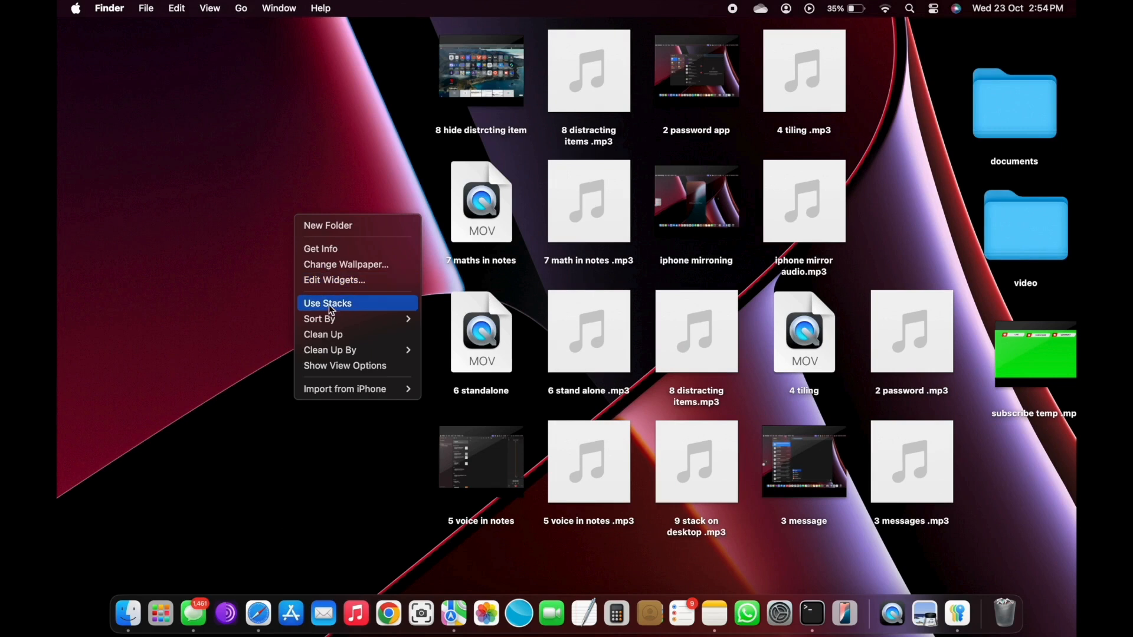
pyautogui.moveTo(344, 307)
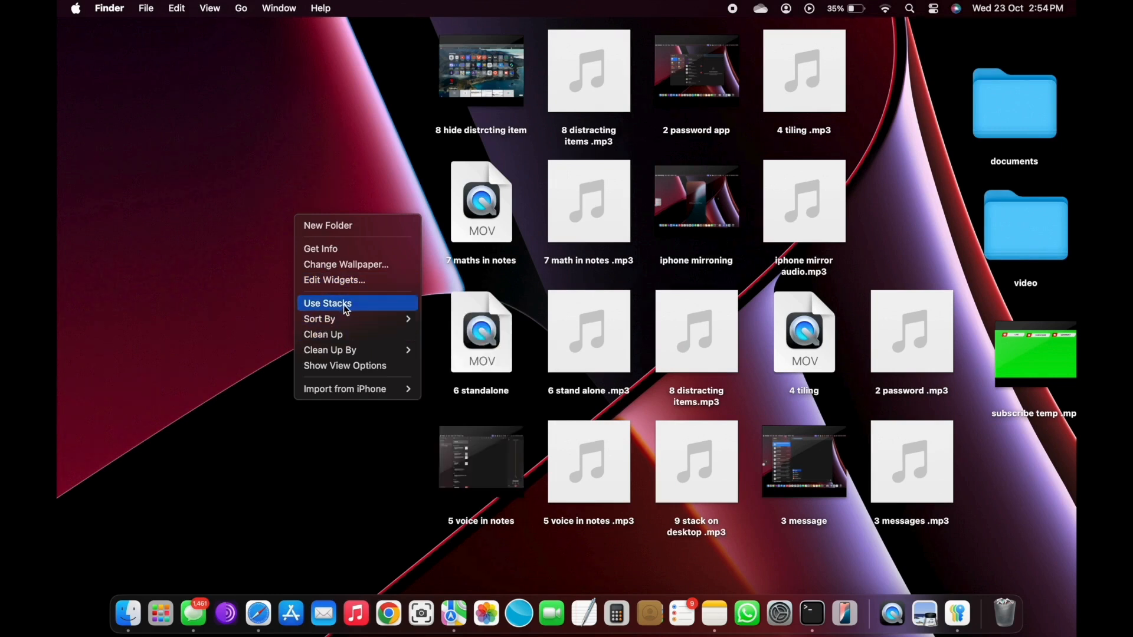
pyautogui.click(328, 302)
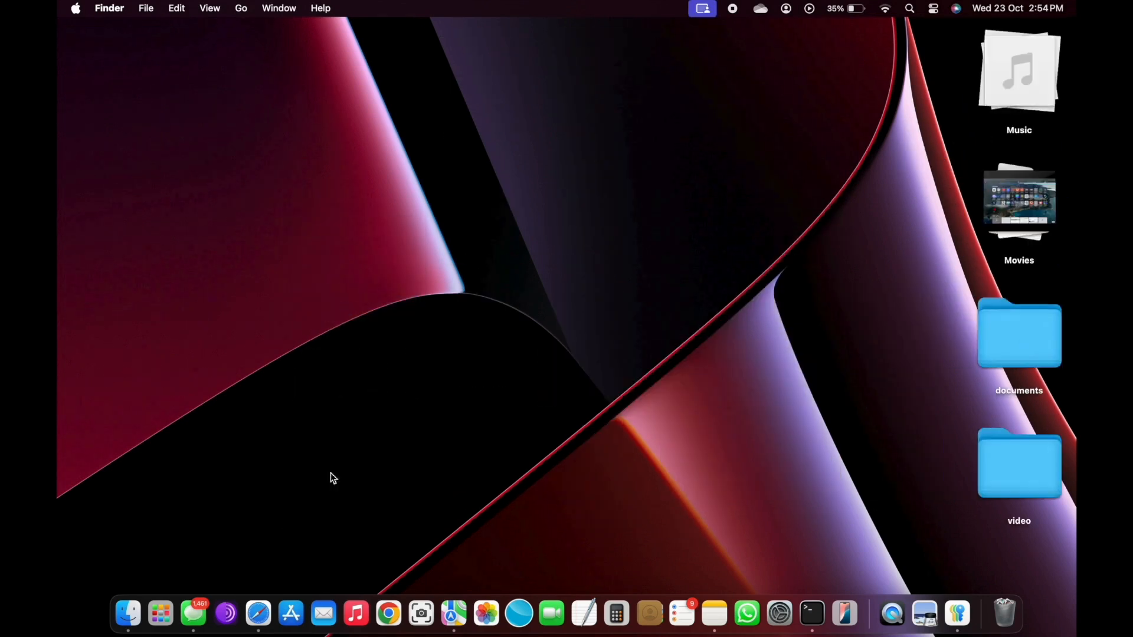